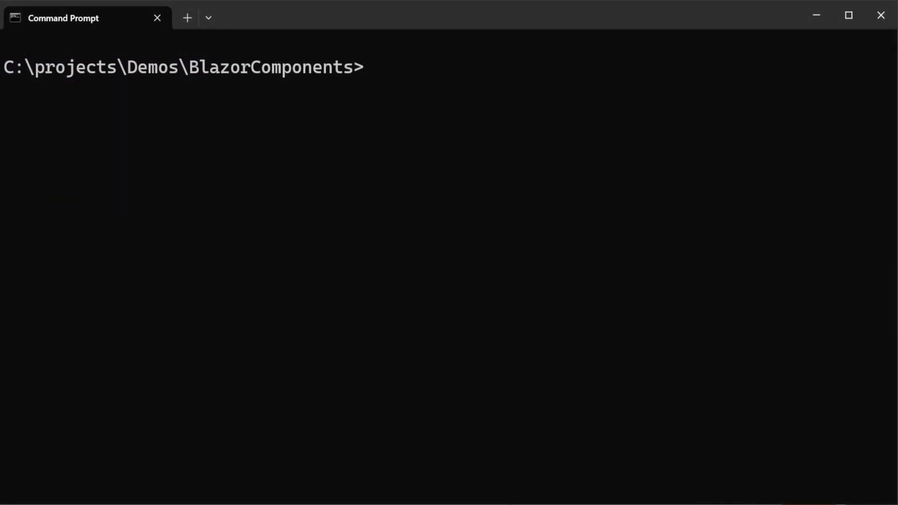
Run 'x new blazor MyApp' to generate the MyApp Blazor project and open it.
{"action": "type", "text": "x ne"}
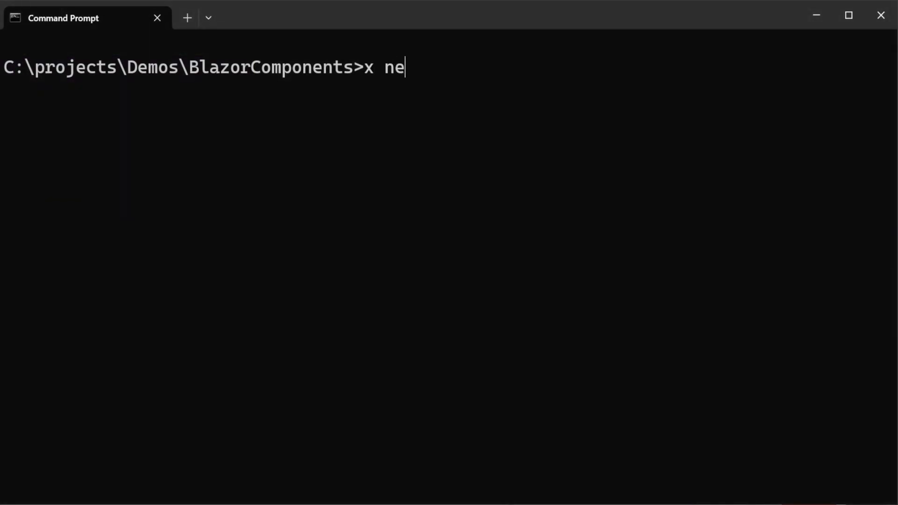
{"action": "type", "text": "w blazo"}
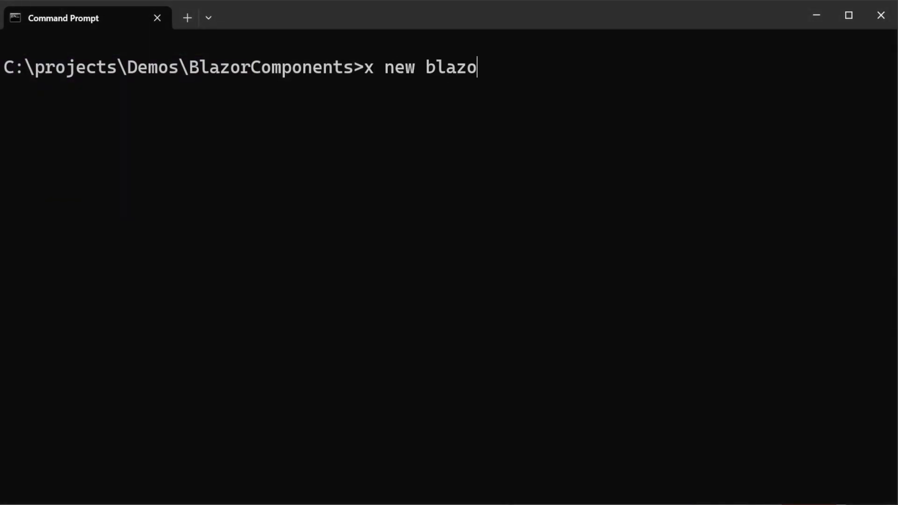
{"action": "type", "text": "r MyAp"}
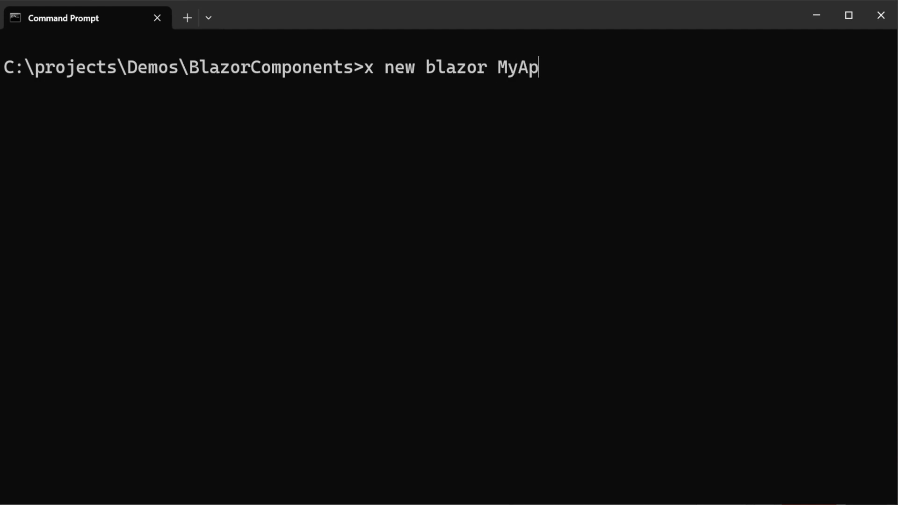
{"action": "type", "text": "p"}
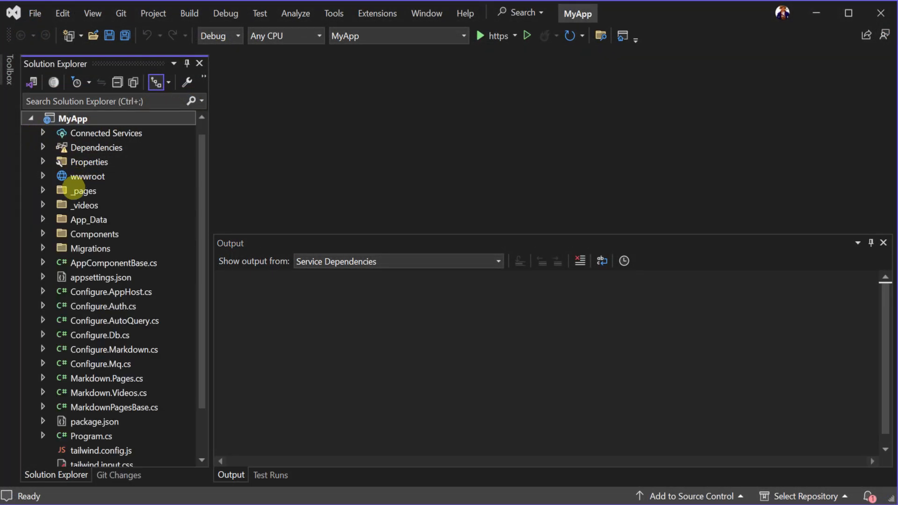
{"action": "left_click", "coordinate": [42, 219]}
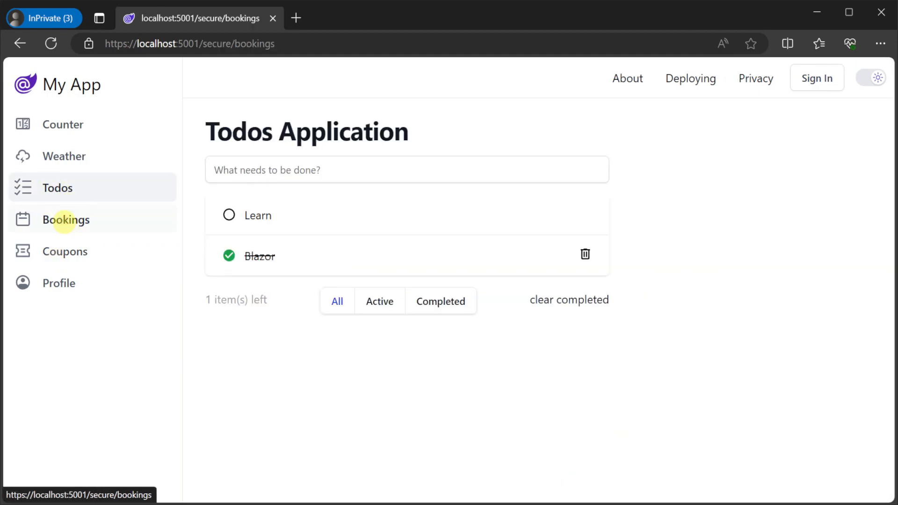
Rename the first booking to 'First Booking!!!!' in the Locode Booking list and save it.
{"action": "left_click", "coordinate": [65, 218]}
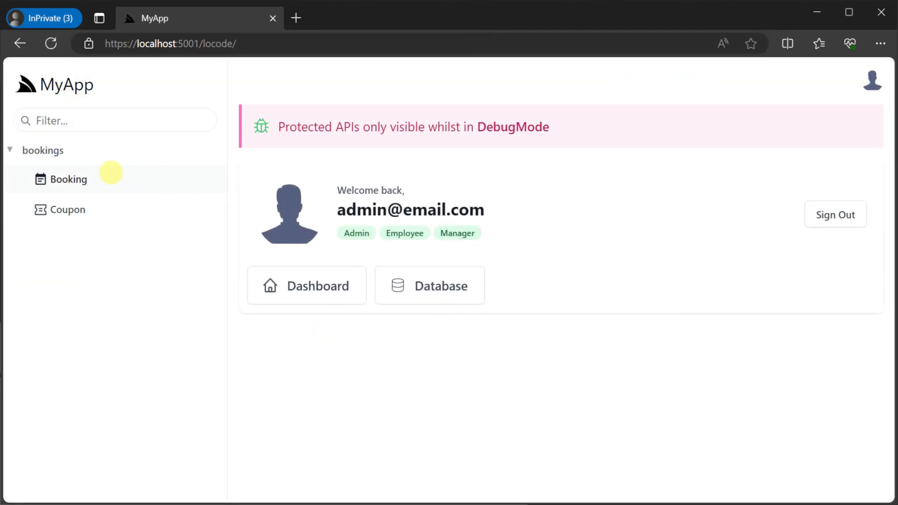
{"action": "left_click", "coordinate": [67, 179]}
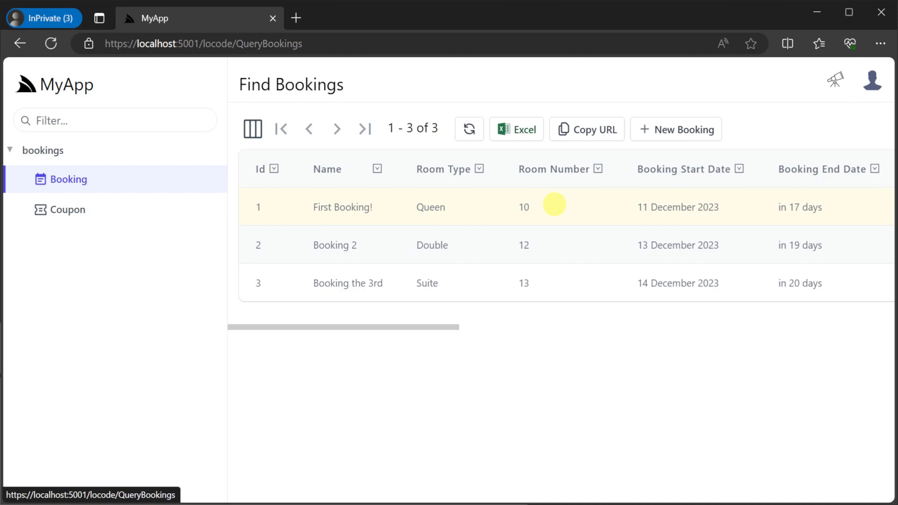
{"action": "left_click", "coordinate": [342, 208]}
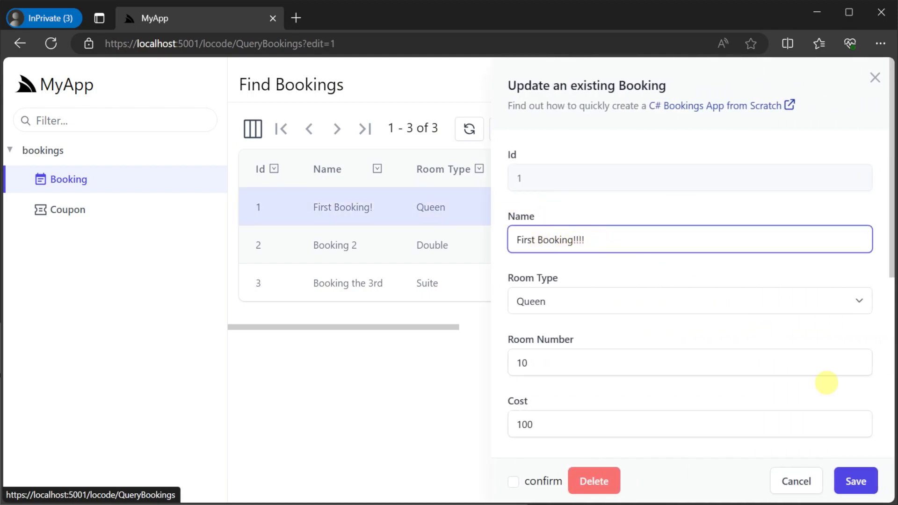
{"action": "left_click", "coordinate": [854, 480]}
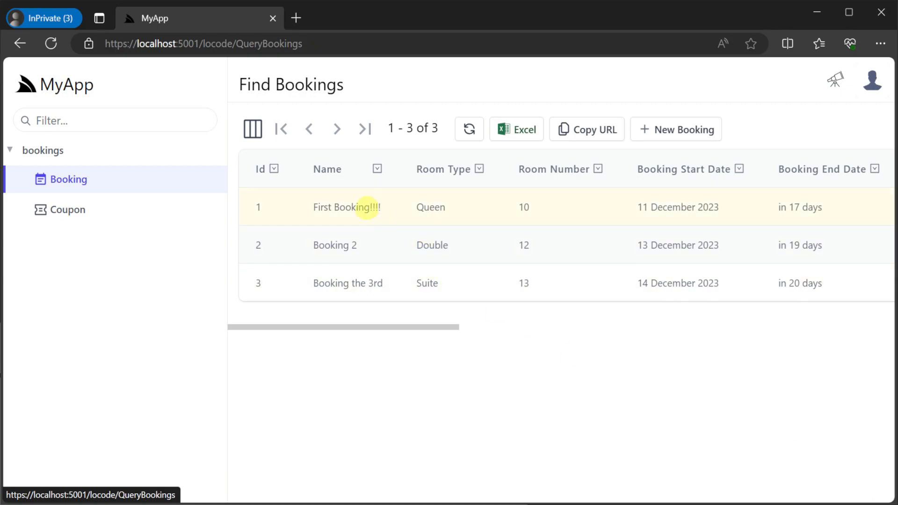
{"action": "mouse_move", "coordinate": [664, 142]}
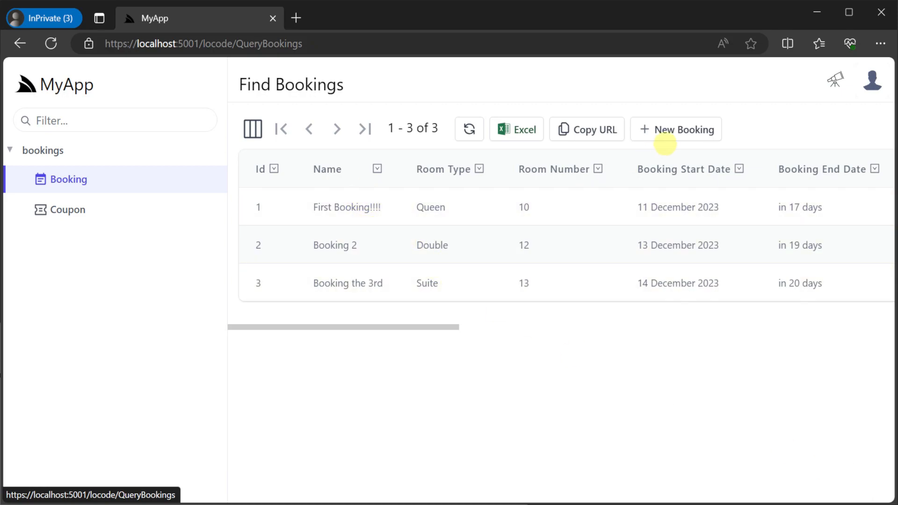
Create a new 'Test' booking, then reopen it and delete it.
{"action": "left_click", "coordinate": [676, 129]}
{"action": "type", "text": "Test"}
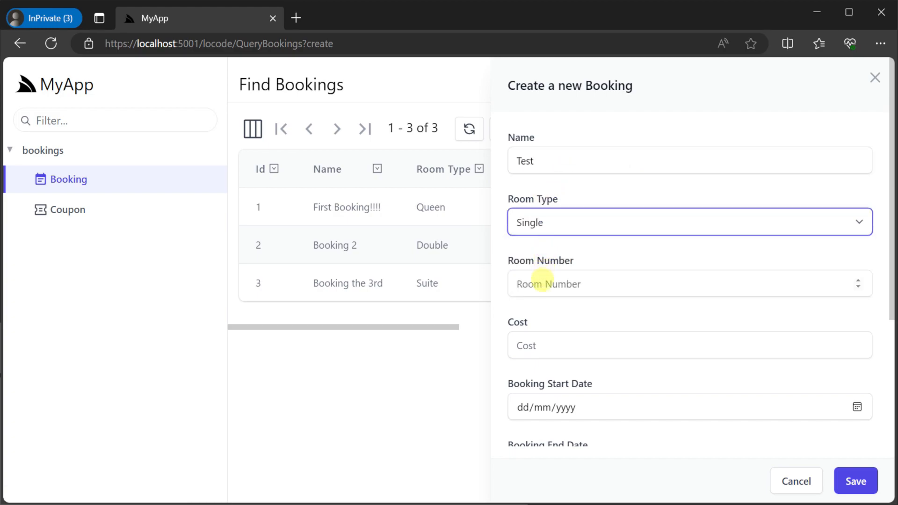
{"action": "type", "text": "321"}
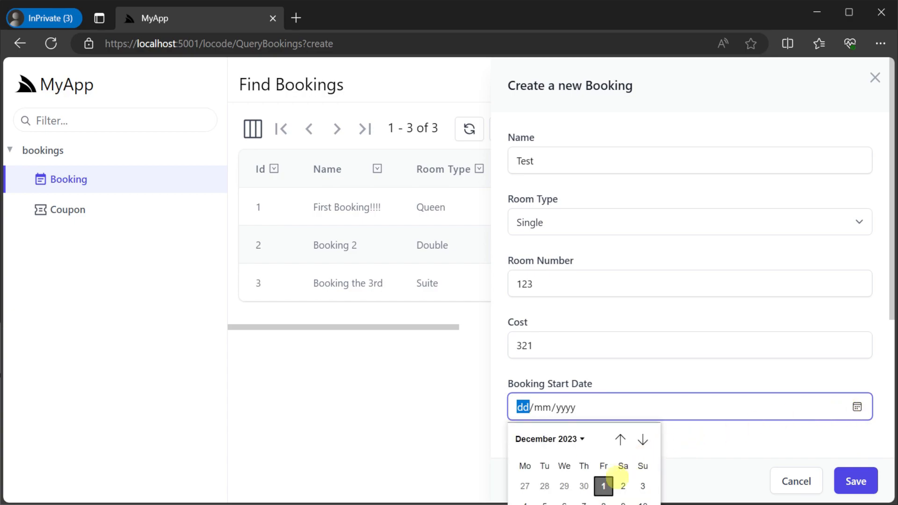
{"action": "left_click", "coordinate": [855, 480]}
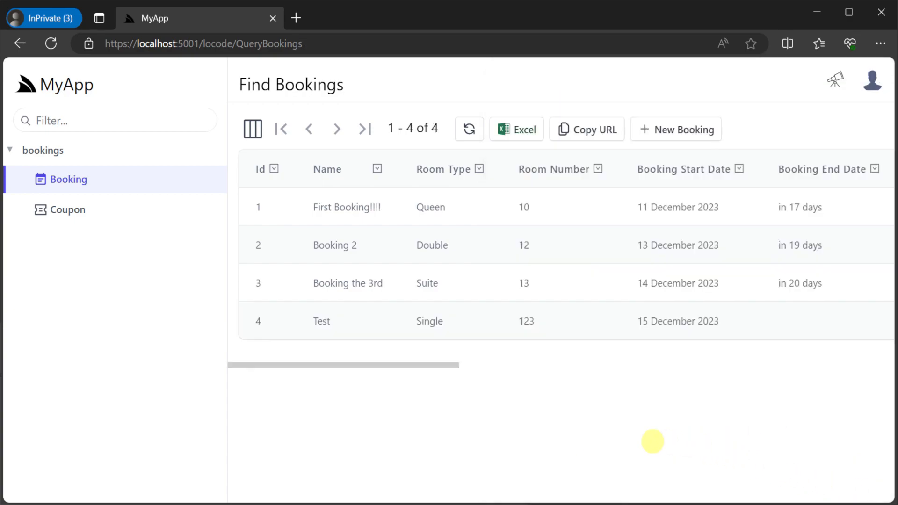
{"action": "left_click", "coordinate": [321, 321]}
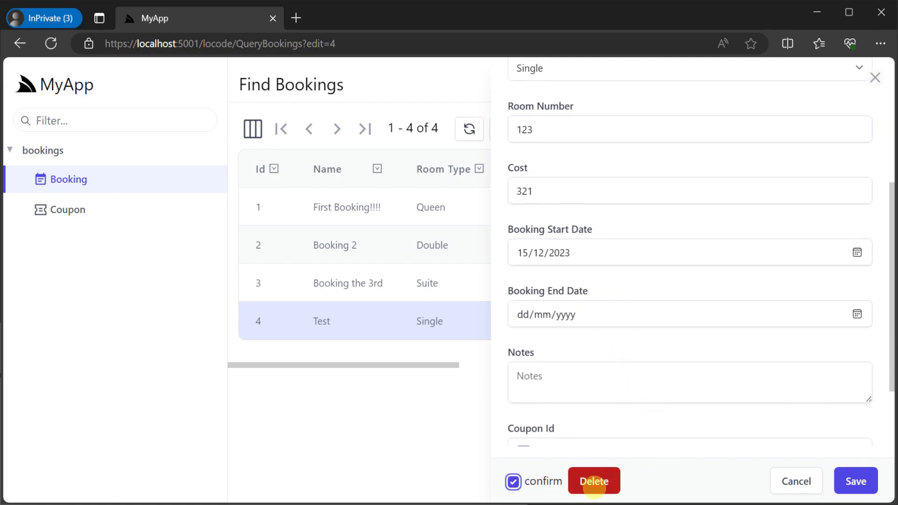
{"action": "left_click", "coordinate": [594, 481]}
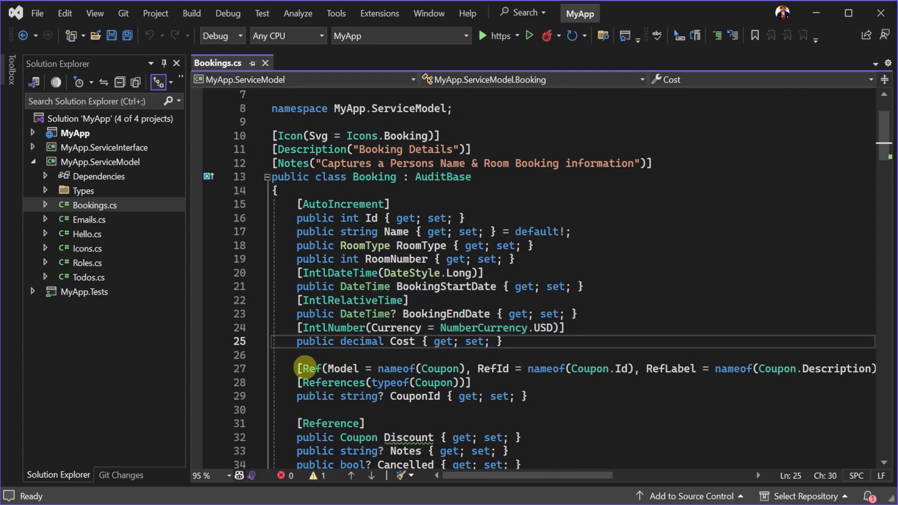
Select the coupon Ref attribute lines above CouponId in Bookings.cs.
{"action": "left_click_drag", "start_coordinate": [306, 369], "coordinate": [767, 368]}
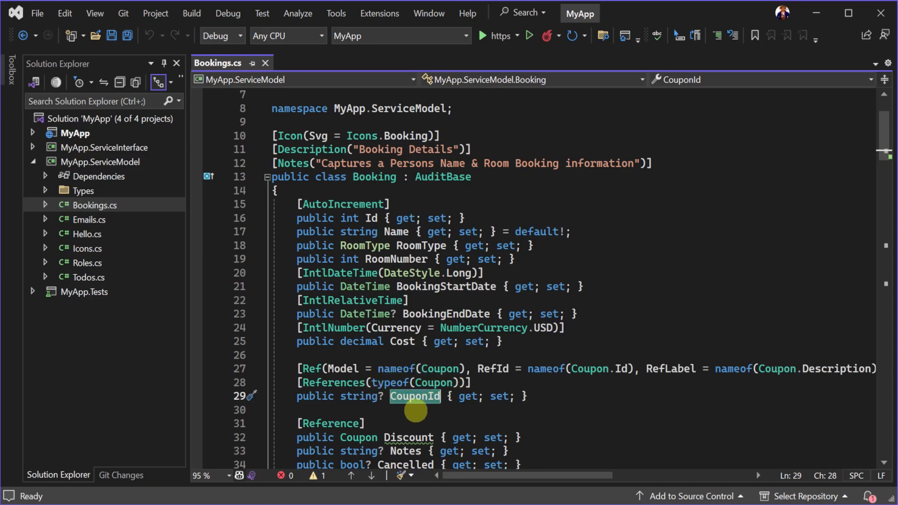
{"action": "mouse_move", "coordinate": [461, 411]}
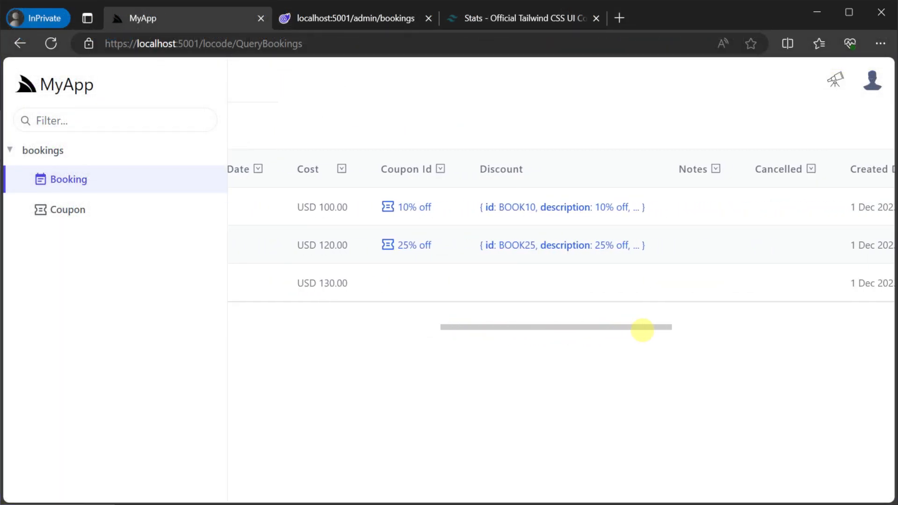
View the 10% off coupon's details, then assign the BOOK5 5% off coupon to Booking 2.
{"action": "left_click", "coordinate": [68, 210]}
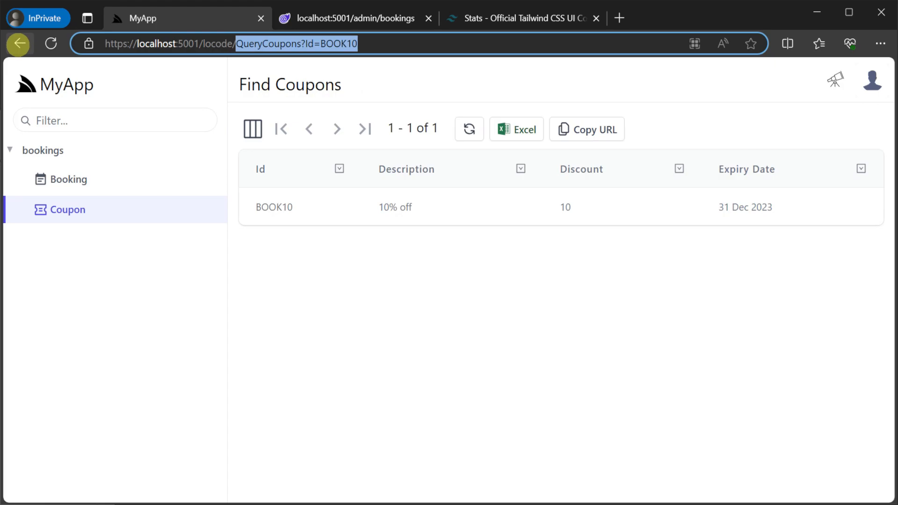
{"action": "left_click", "coordinate": [675, 129]}
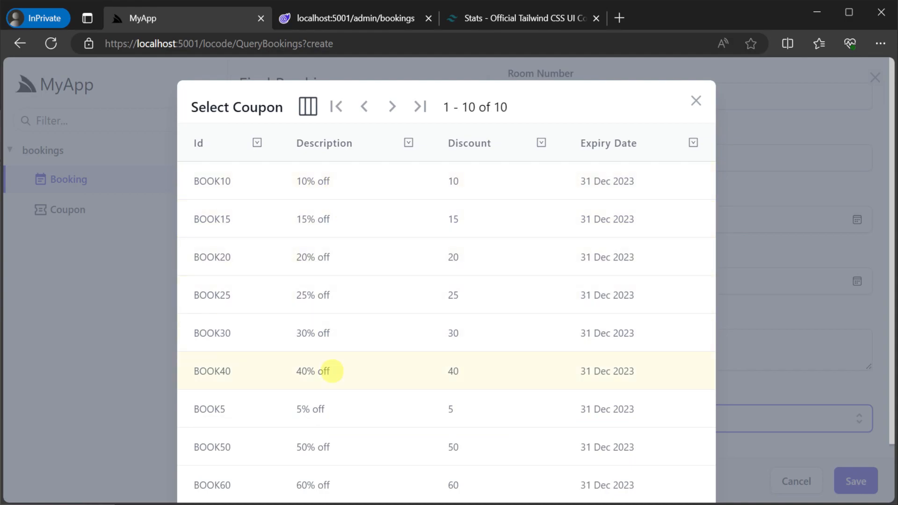
{"action": "left_click", "coordinate": [313, 370]}
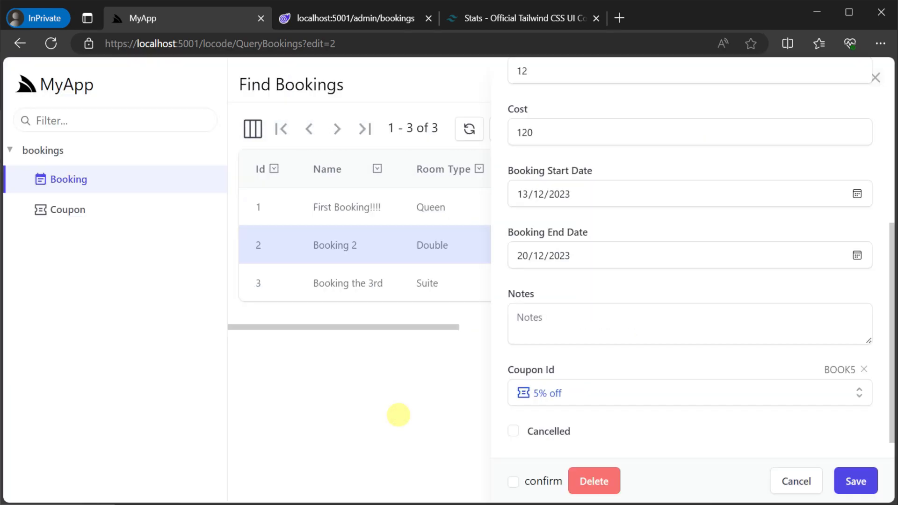
{"action": "left_click", "coordinate": [795, 480]}
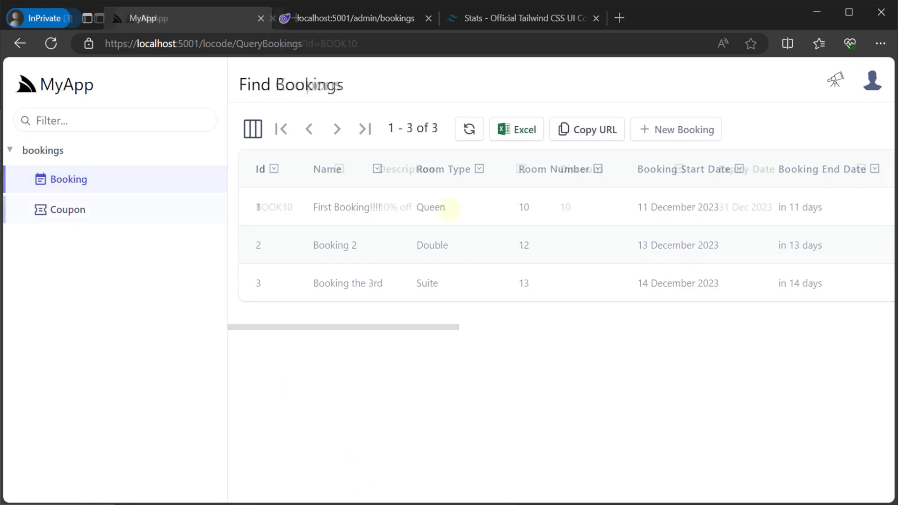
{"action": "left_click", "coordinate": [67, 209]}
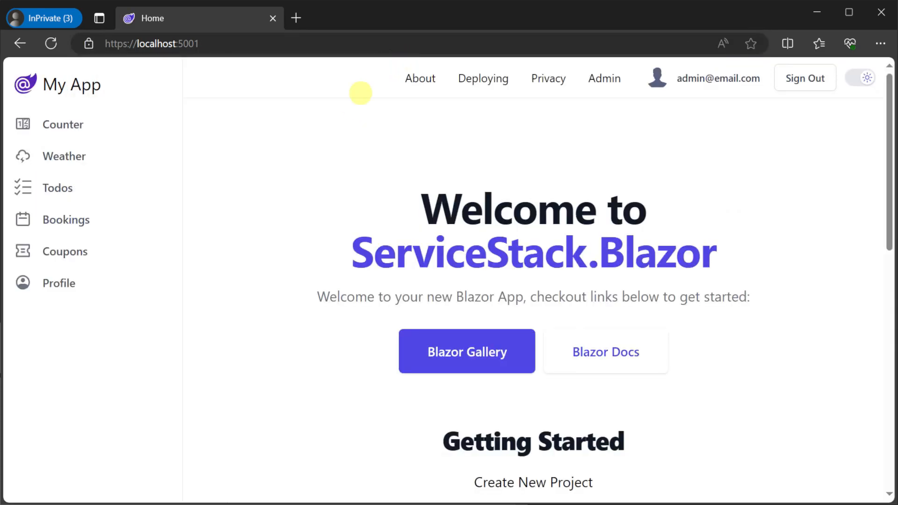
Show the Bookings page listing three bookings, then go to the Blazor Components Gallery.
{"action": "left_click", "coordinate": [65, 219]}
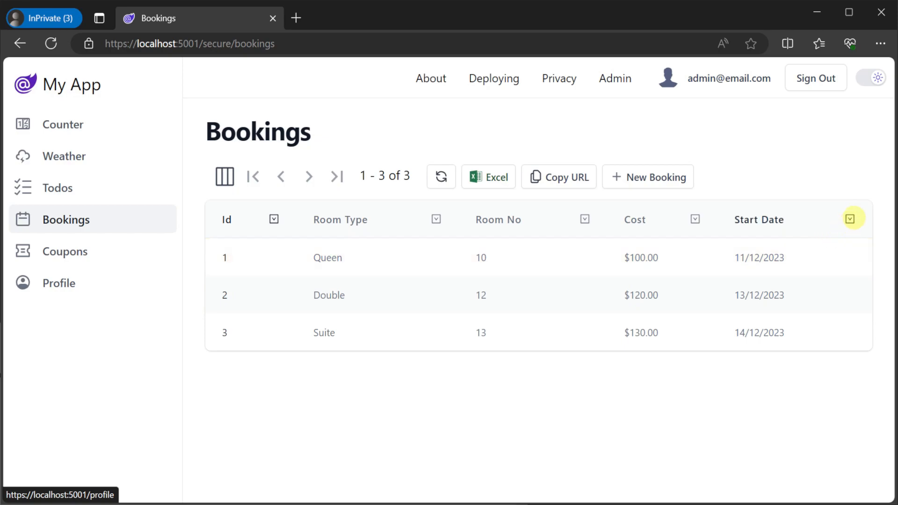
{"action": "mouse_move", "coordinate": [758, 219]}
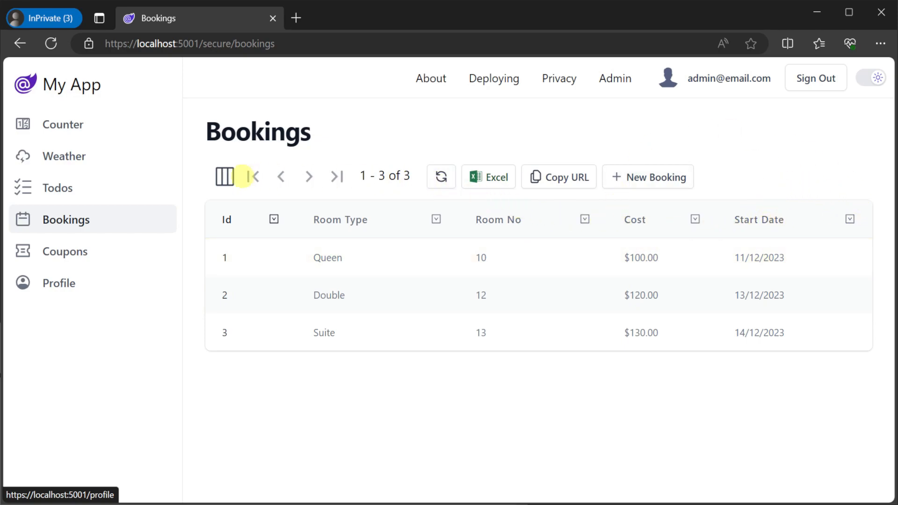
{"action": "mouse_move", "coordinate": [624, 124]}
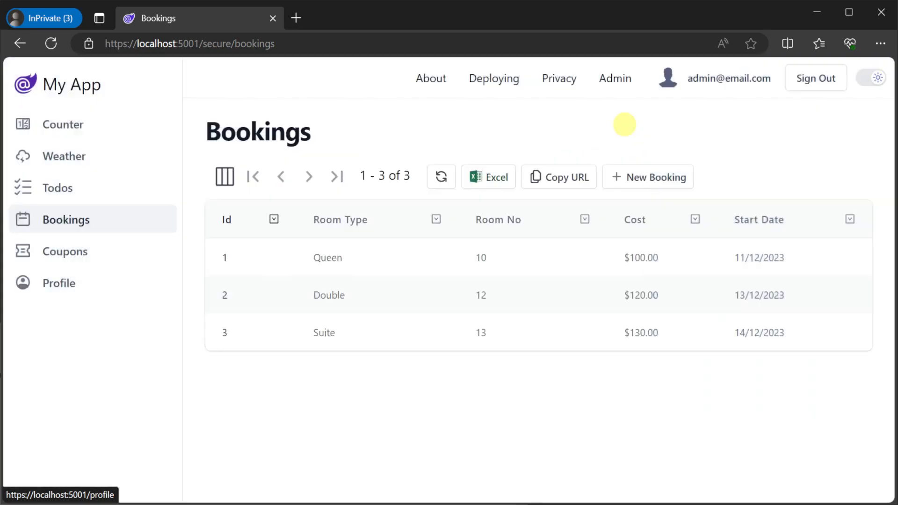
{"action": "left_click", "coordinate": [648, 177]}
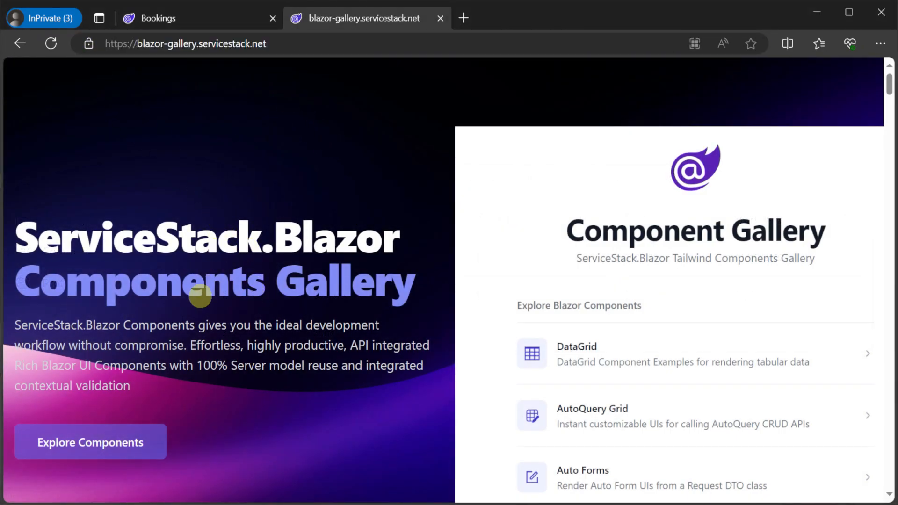
Navigate to the gallery's AutoQuery Grid examples with the Default CRUD bookings grid.
{"action": "left_click", "coordinate": [90, 443]}
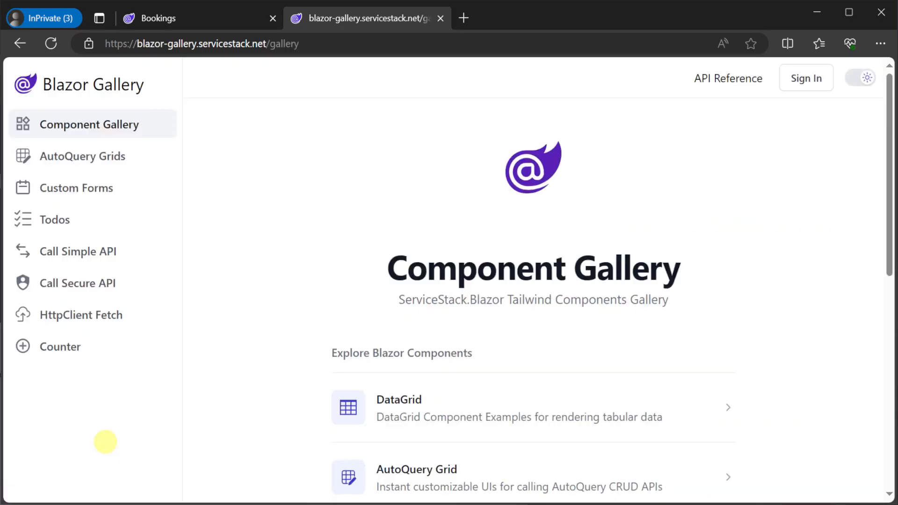
{"action": "scroll", "scroll_direction": "down", "scroll_amount": 3}
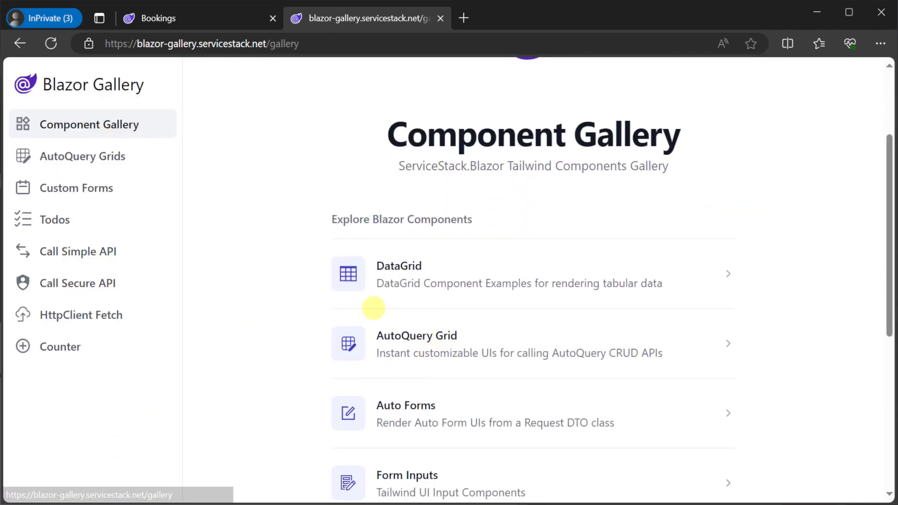
{"action": "left_click", "coordinate": [416, 335]}
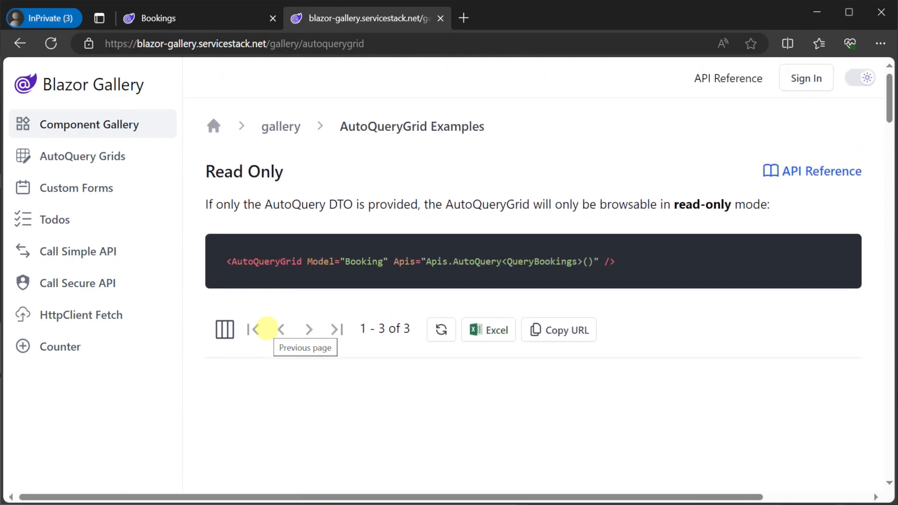
{"action": "scroll", "scroll_direction": "down", "scroll_amount": 3}
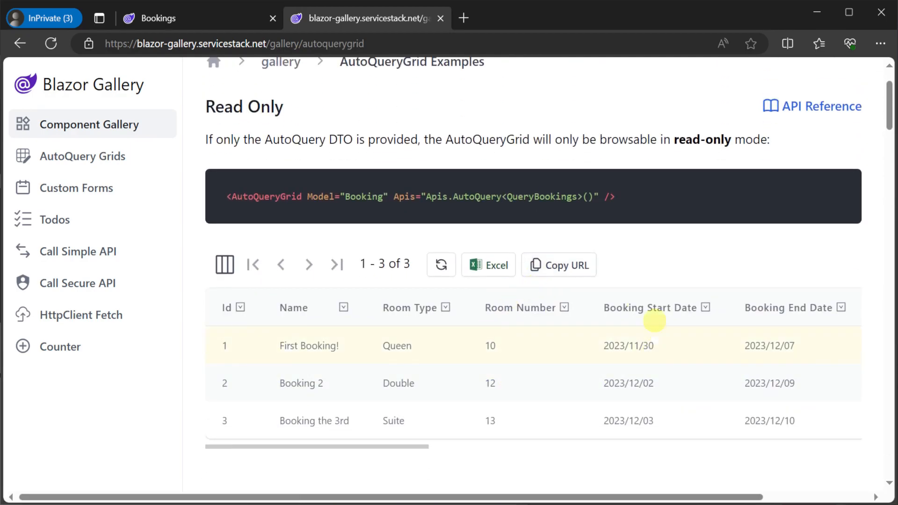
{"action": "scroll", "scroll_direction": "down", "scroll_amount": 3}
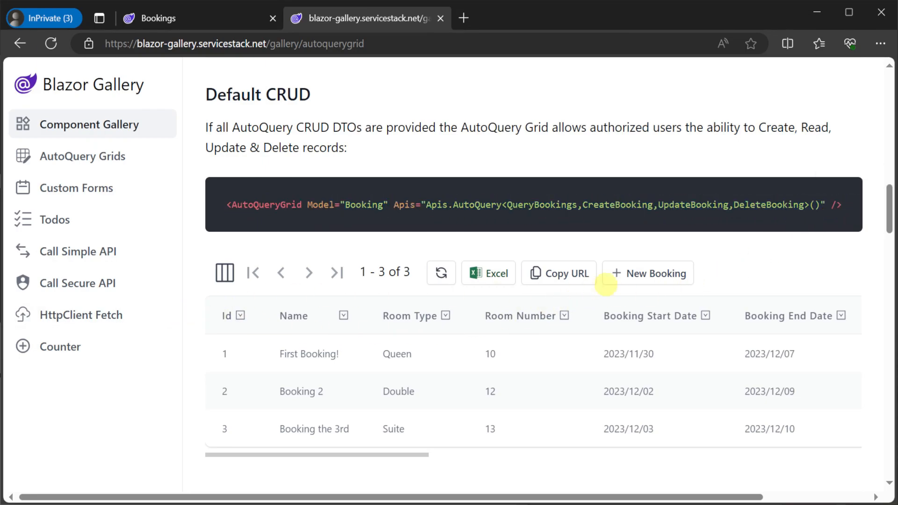
Try the New Booking form (Employee role required) and the Query Preferences panel, closing each.
{"action": "left_click", "coordinate": [647, 272]}
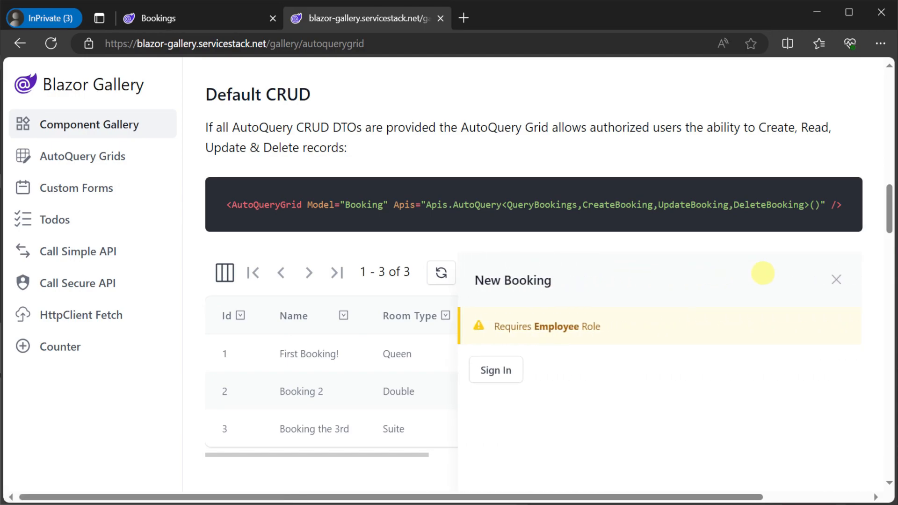
{"action": "left_click", "coordinate": [835, 280]}
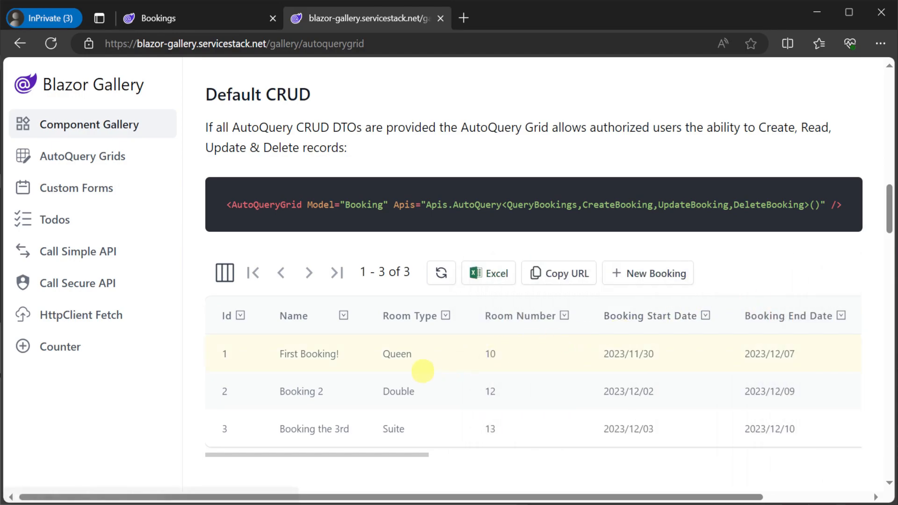
{"action": "left_click", "coordinate": [224, 272]}
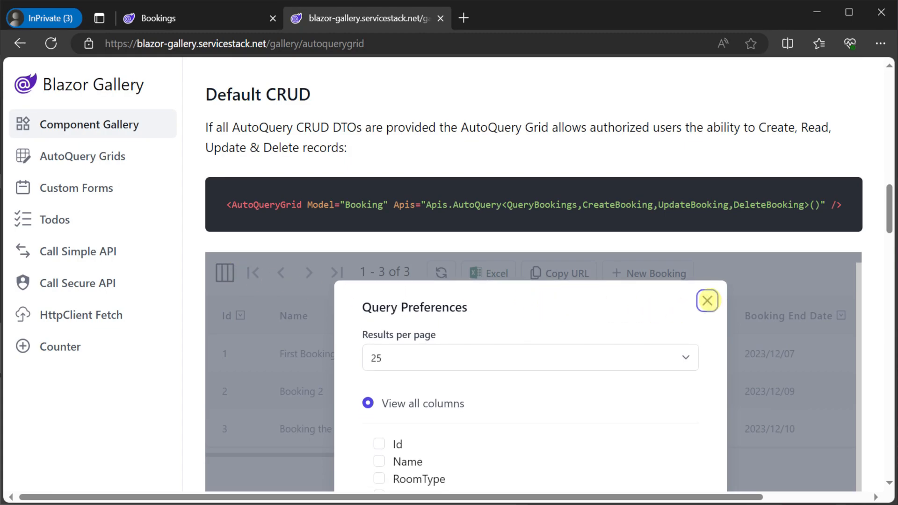
{"action": "left_click", "coordinate": [707, 301]}
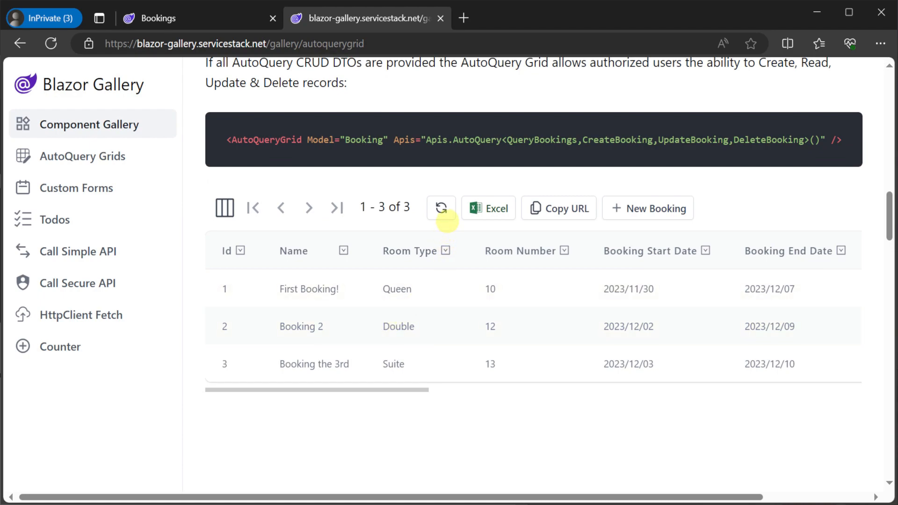
{"action": "mouse_move", "coordinate": [720, 215]}
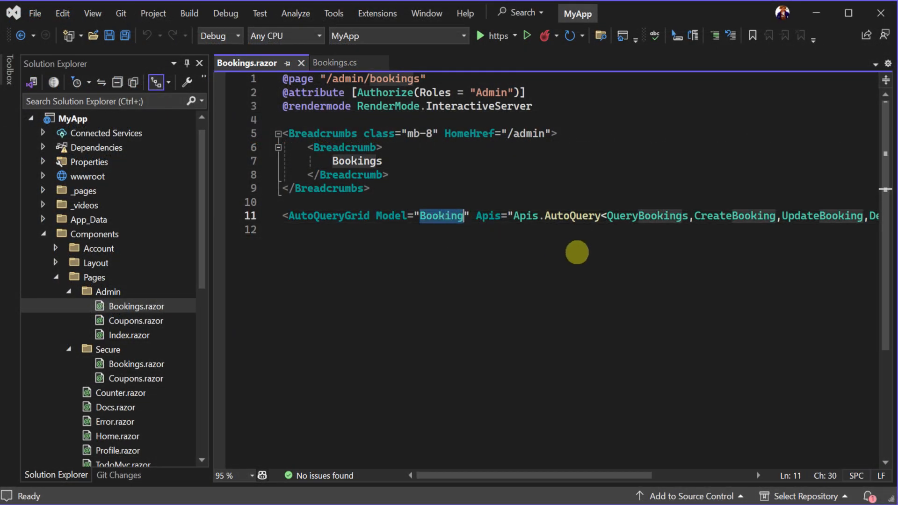
Limit the Bookings grid's Apis.AutoQuery to QueryBookings and CreateBooking, removing update and delete.
{"action": "key", "text": "Backspace"}
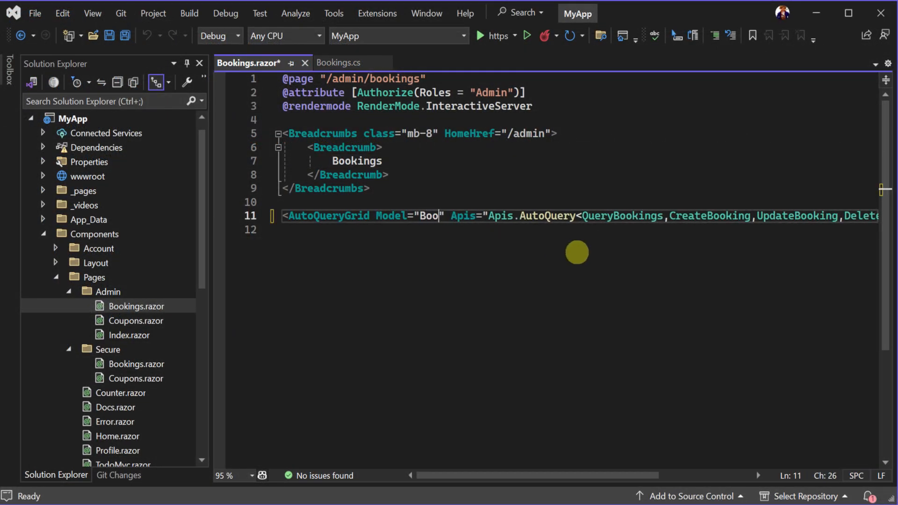
{"action": "type", "text": "king"}
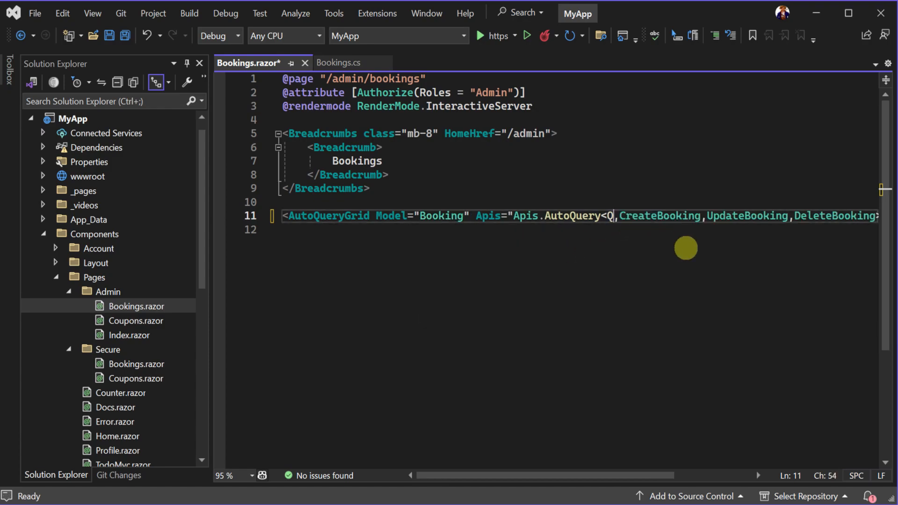
{"action": "type", "text": "ueryBookings"}
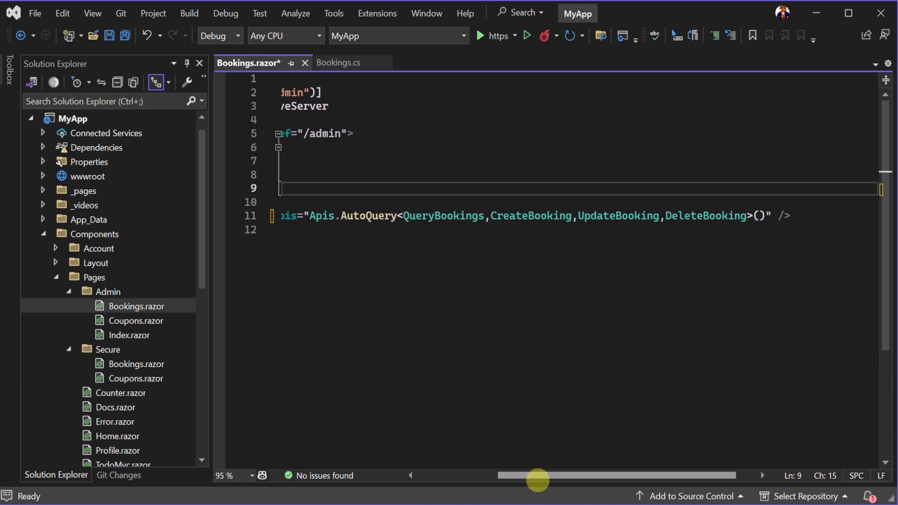
{"action": "scroll", "scroll_direction": "left", "scroll_amount": 3}
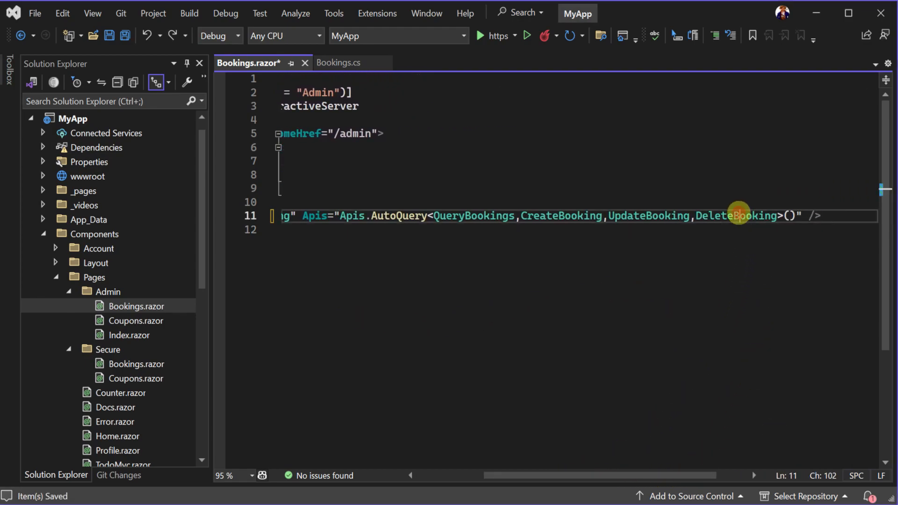
{"action": "double_click", "coordinate": [736, 216]}
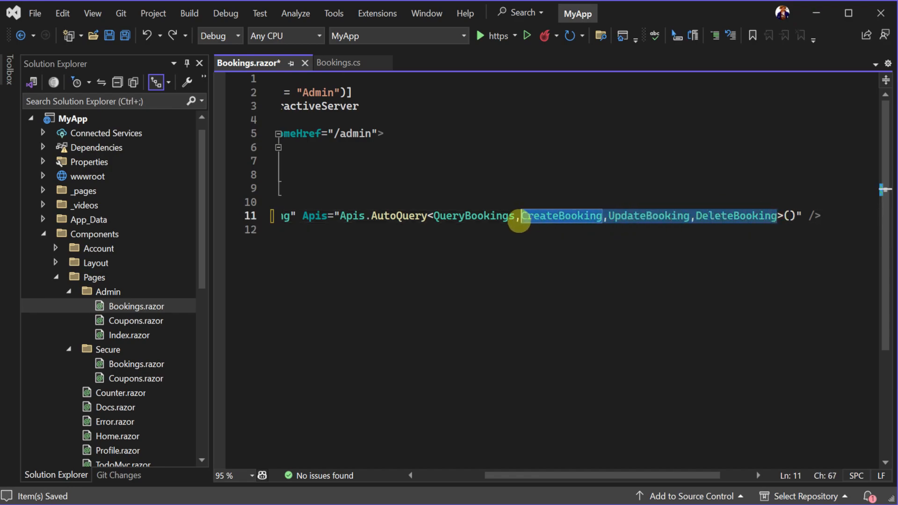
{"action": "key", "text": "Delete"}
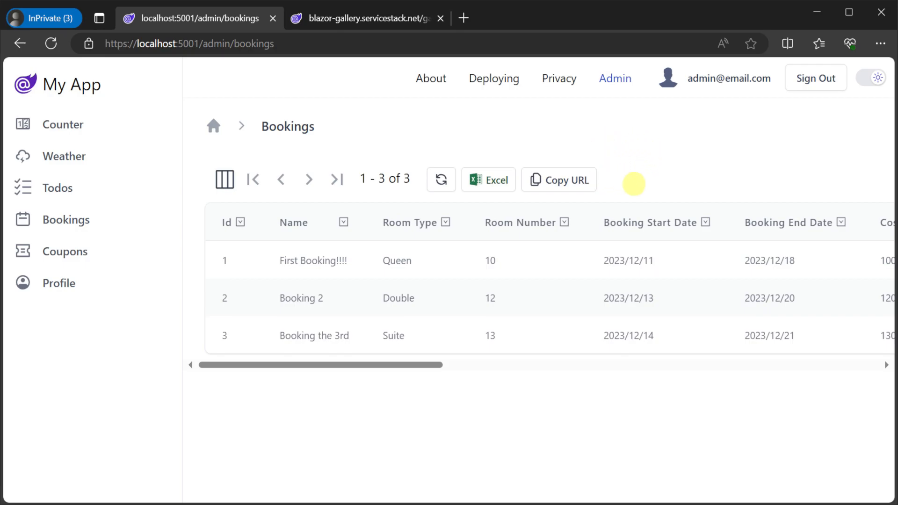
Save and verify the New Booking form still opens in the browser, then close it.
{"action": "left_click", "coordinate": [314, 261]}
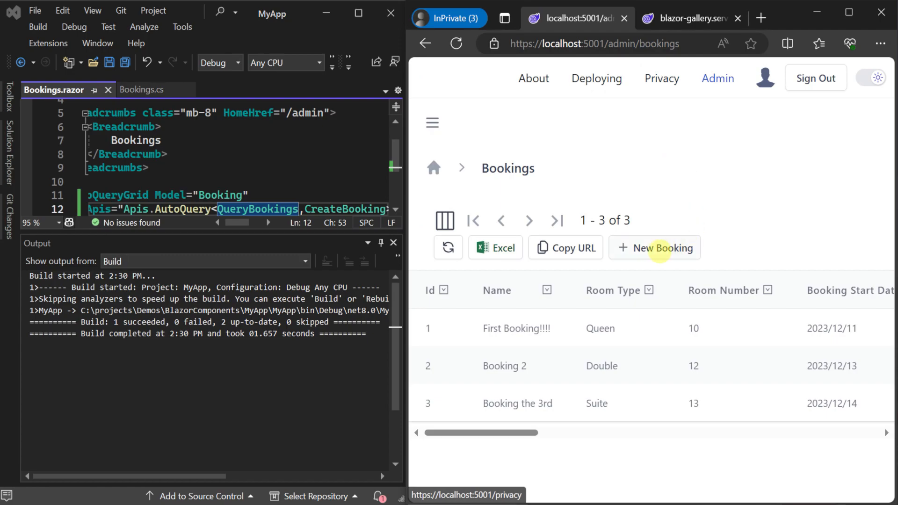
{"action": "left_click", "coordinate": [655, 247]}
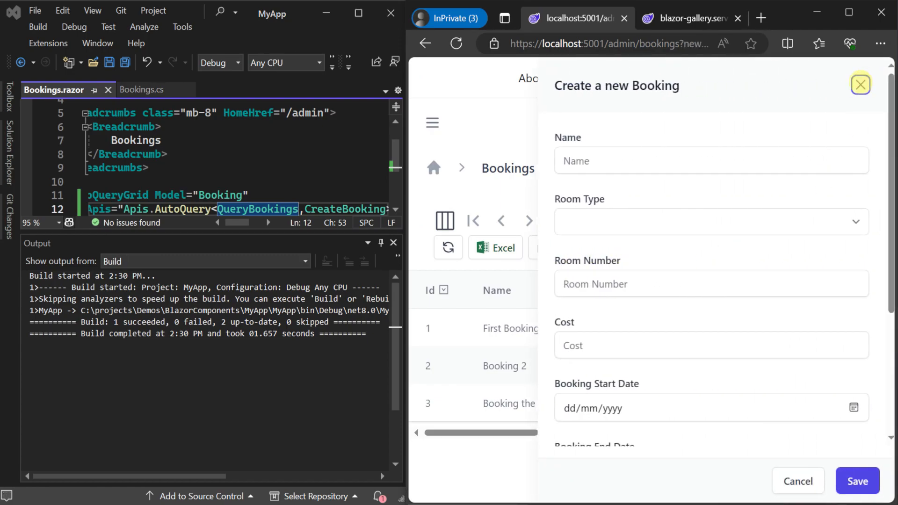
{"action": "left_click", "coordinate": [860, 83]}
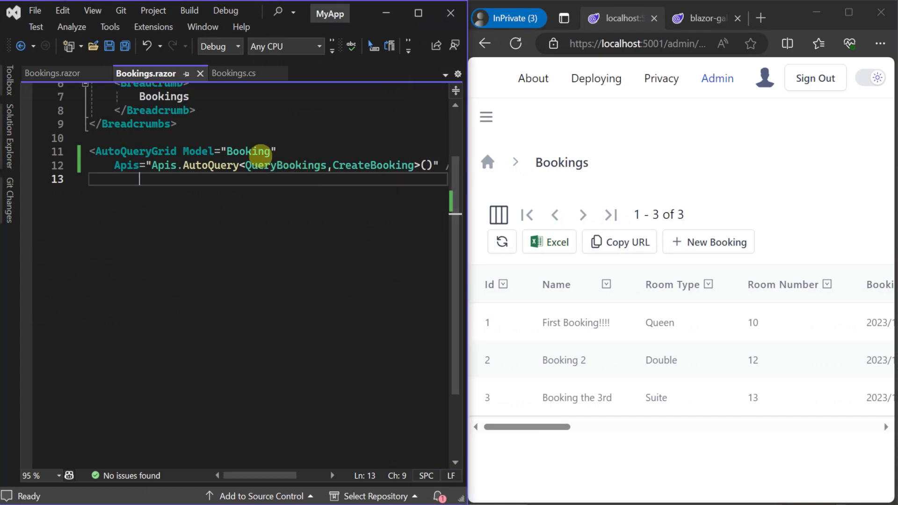
{"action": "left_click", "coordinate": [231, 73]}
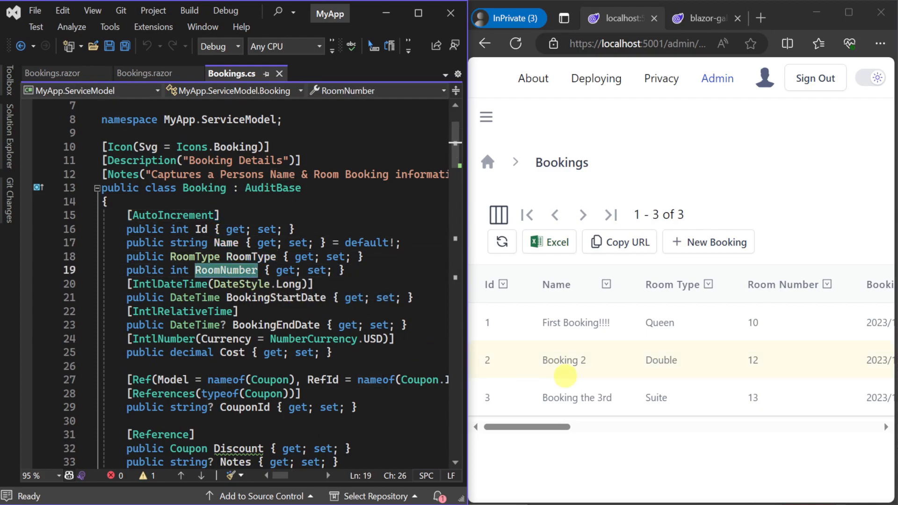
{"action": "mouse_move", "coordinate": [775, 284]}
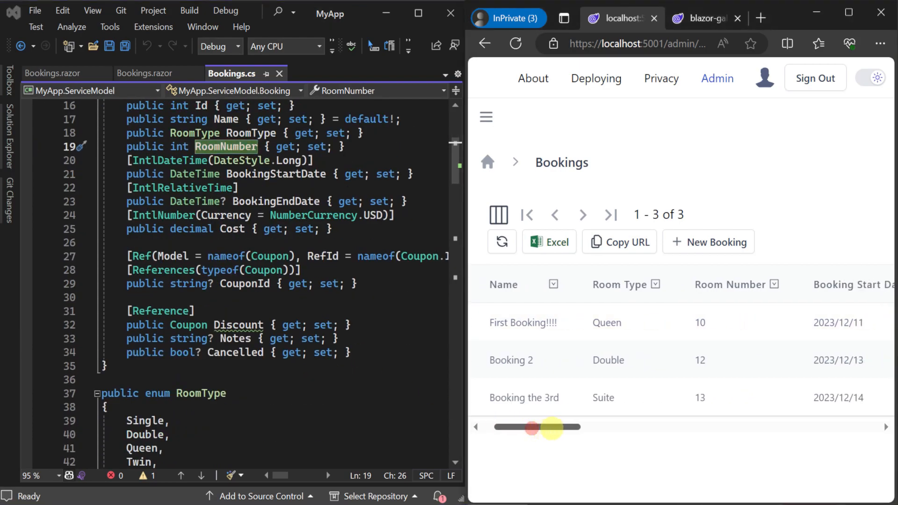
{"action": "left_click_drag", "start_coordinate": [531, 427], "coordinate": [610, 428]}
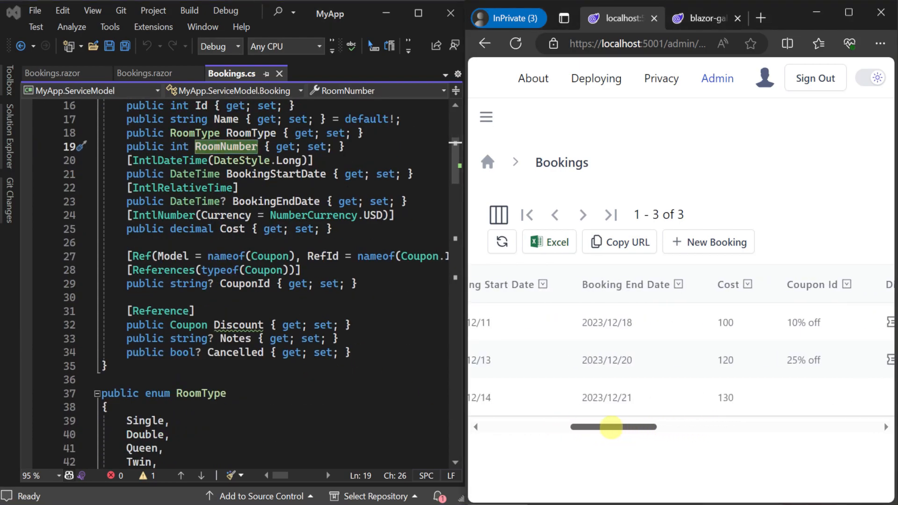
{"action": "left_click_drag", "start_coordinate": [610, 427], "coordinate": [575, 427]}
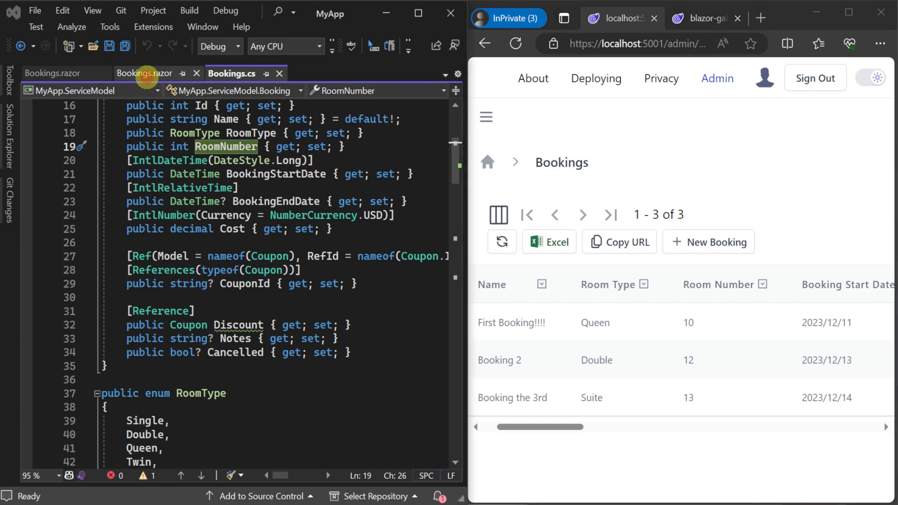
{"action": "left_click", "coordinate": [146, 73]}
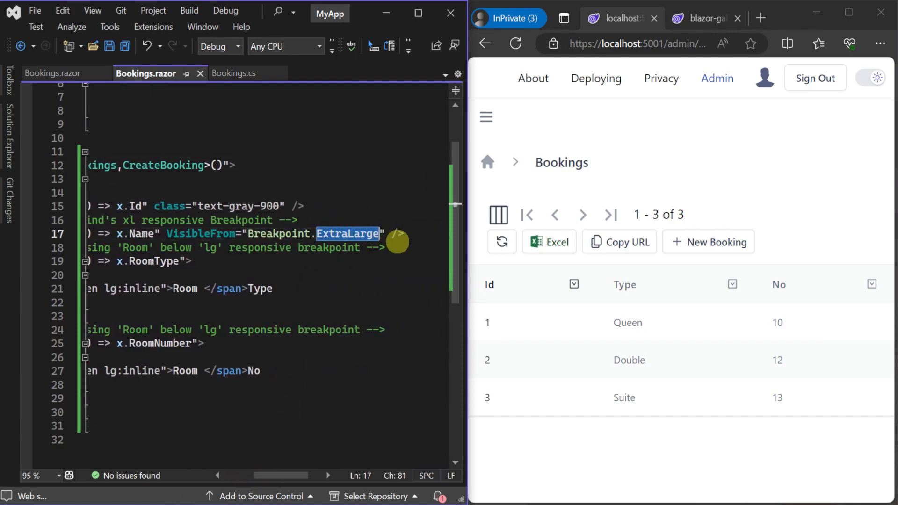
Change the Name column's VisibleFrom to Breakpoint.Small and resize the browser to test it.
{"action": "double_click", "coordinate": [201, 234]}
{"action": "type", "text": "Small"}
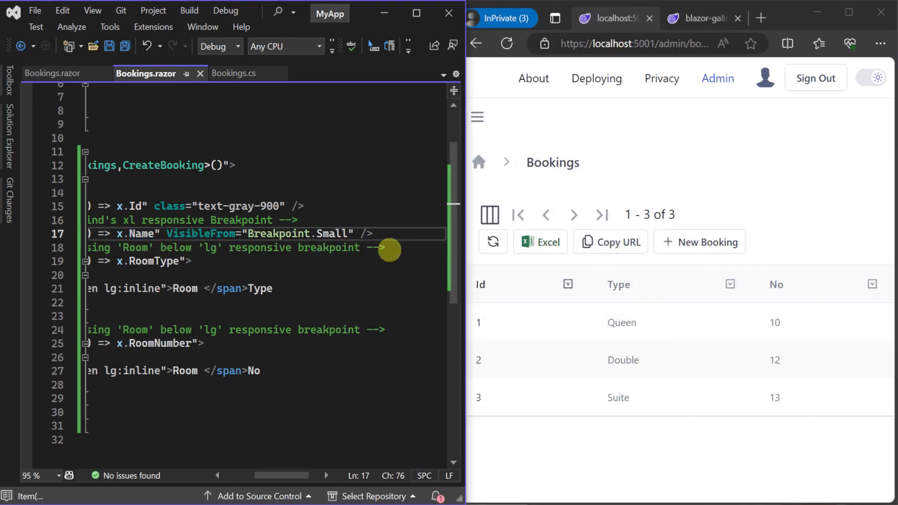
{"action": "left_click", "coordinate": [332, 47]}
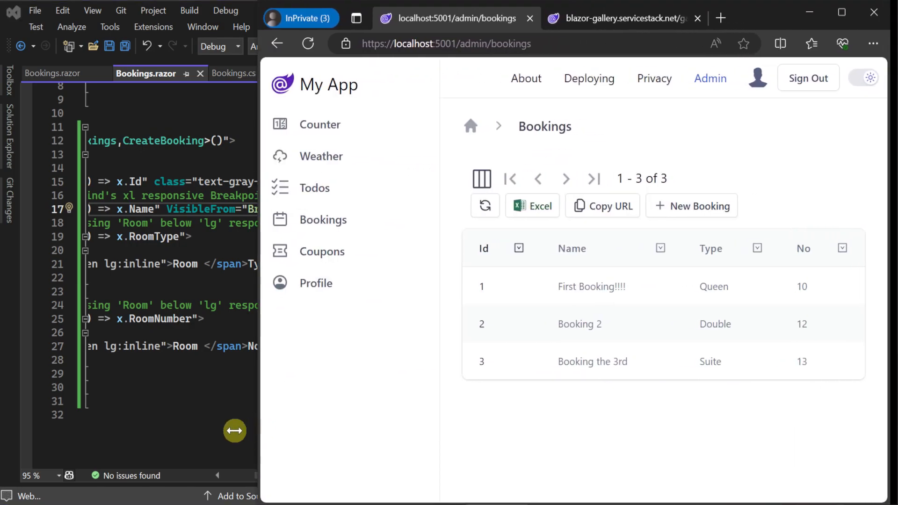
{"action": "left_click_drag", "start_coordinate": [235, 430], "coordinate": [273, 434]}
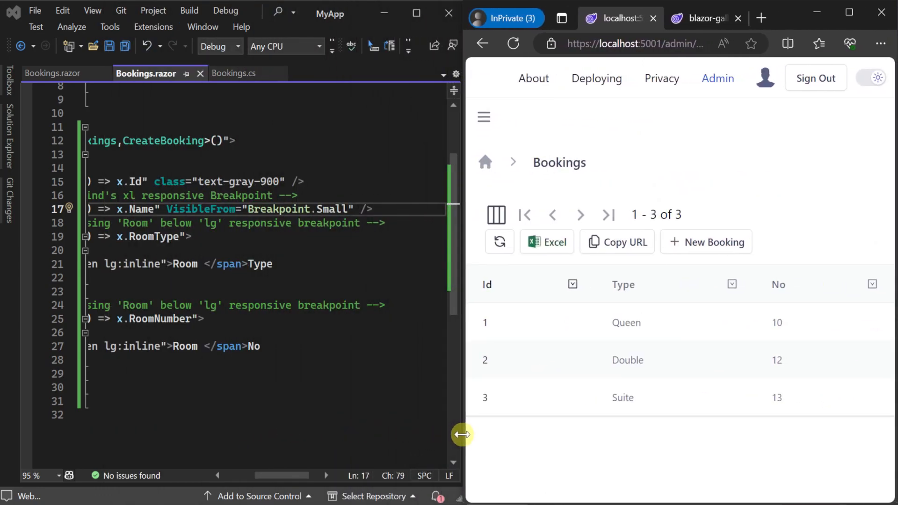
{"action": "mouse_move", "coordinate": [463, 376]}
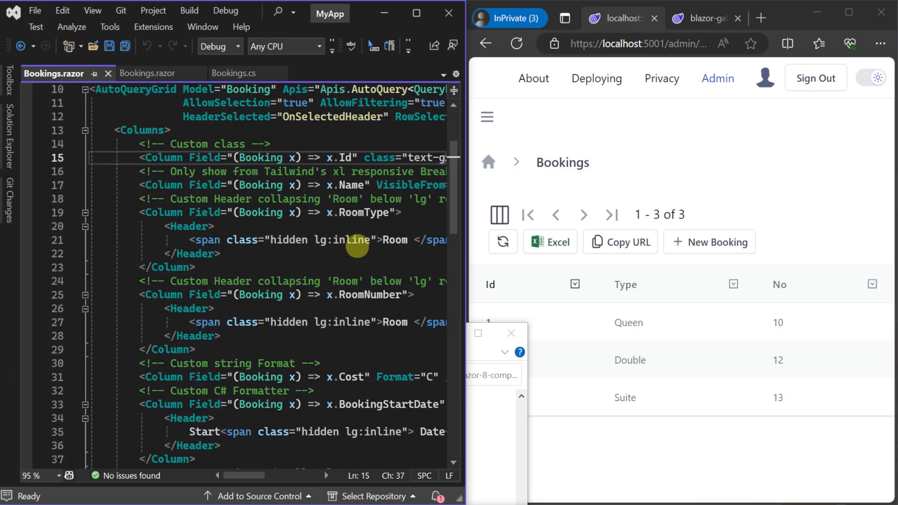
Scroll through the custom Columns markup in Bookings.razor.
{"action": "scroll", "scroll_direction": "down", "scroll_amount": 3}
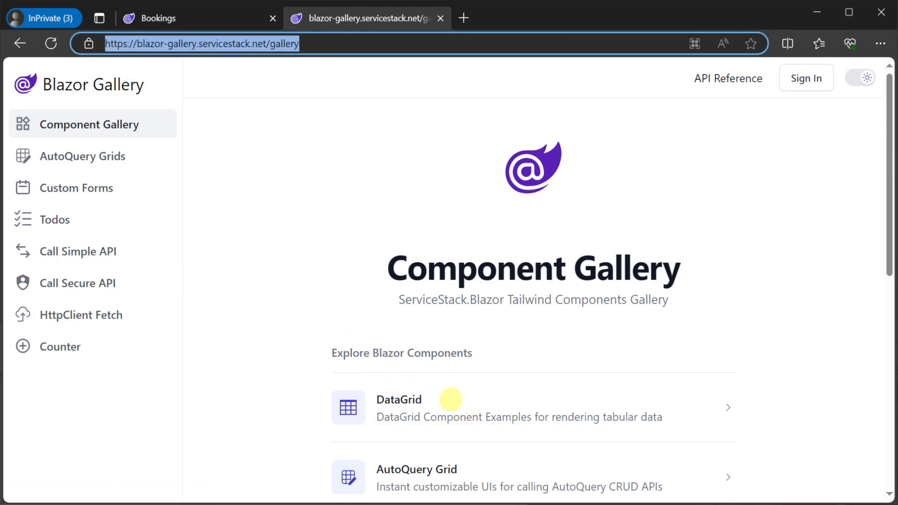
Browse the DataGrid card's examples down to the default bookings DataGrid.
{"action": "left_click", "coordinate": [399, 408]}
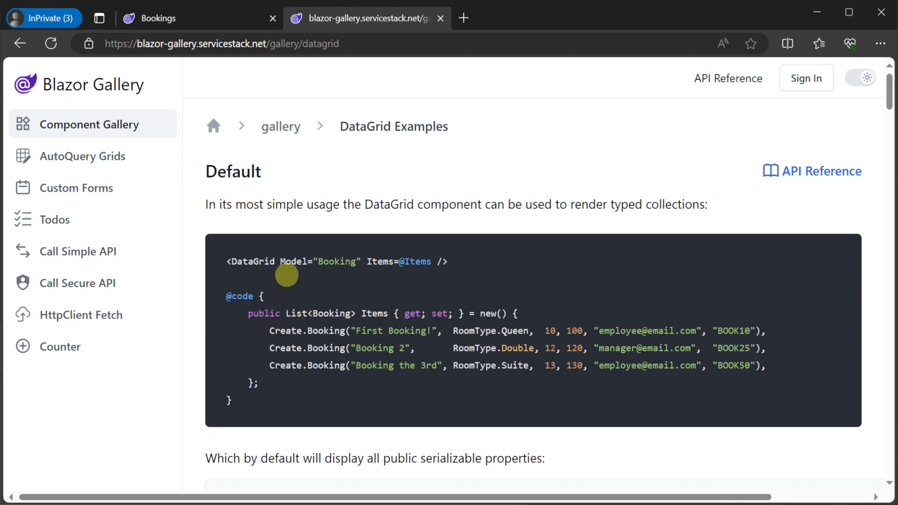
{"action": "scroll", "scroll_direction": "down", "scroll_amount": 3}
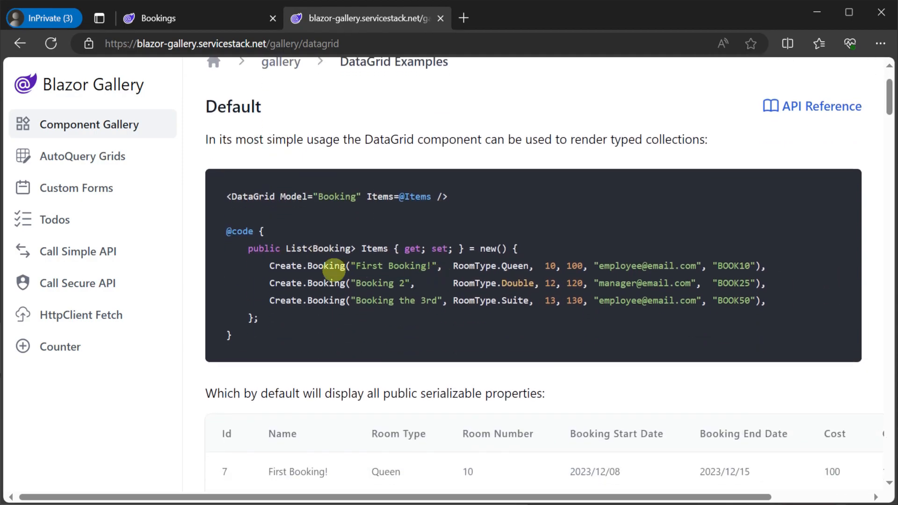
{"action": "scroll", "scroll_direction": "down", "scroll_amount": 3}
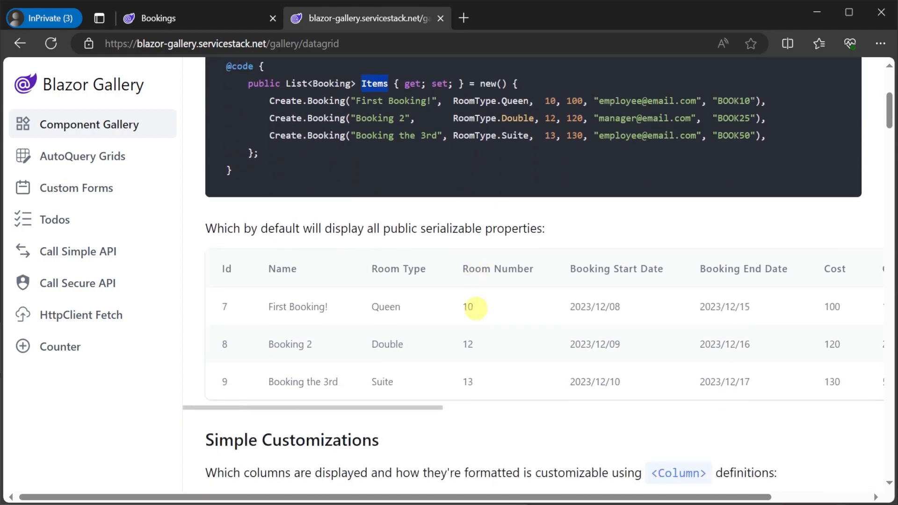
{"action": "scroll", "scroll_direction": "down", "scroll_amount": 3}
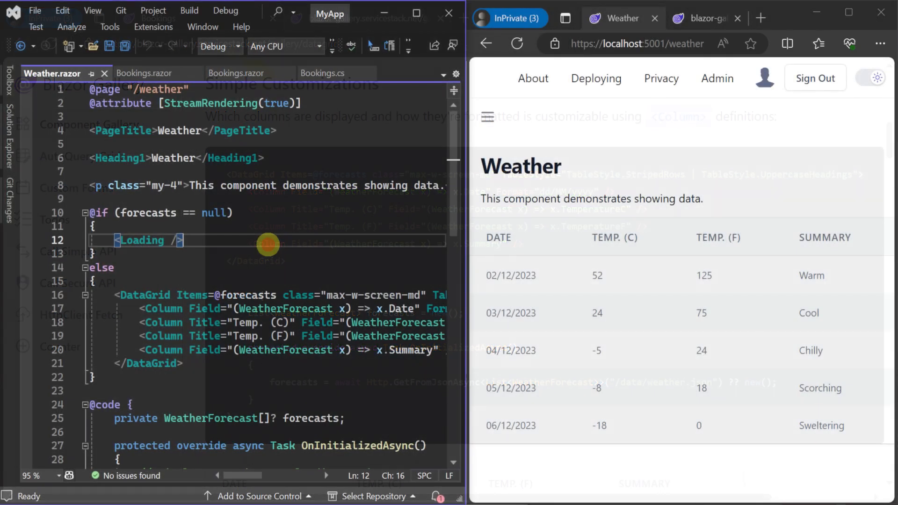
Review the Weather page's forecasts binding and DataGrid column Field attributes.
{"action": "double_click", "coordinate": [247, 254]}
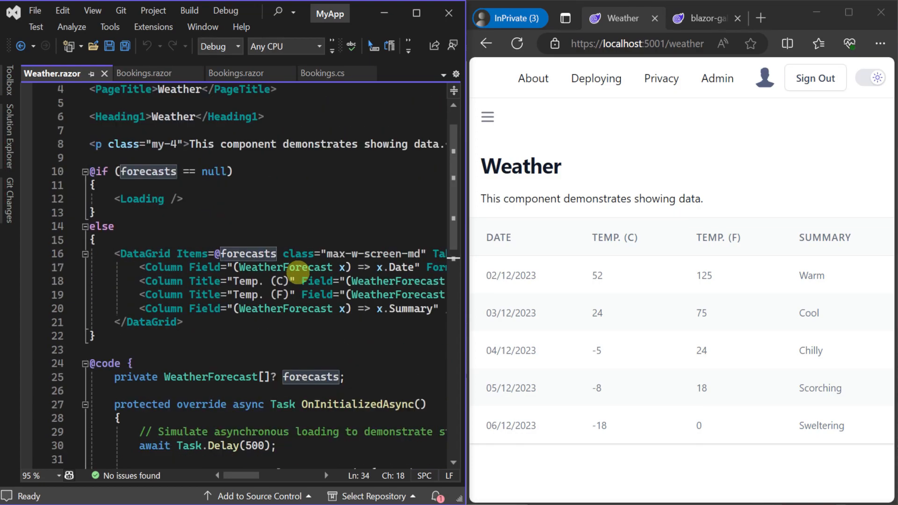
{"action": "double_click", "coordinate": [226, 254]}
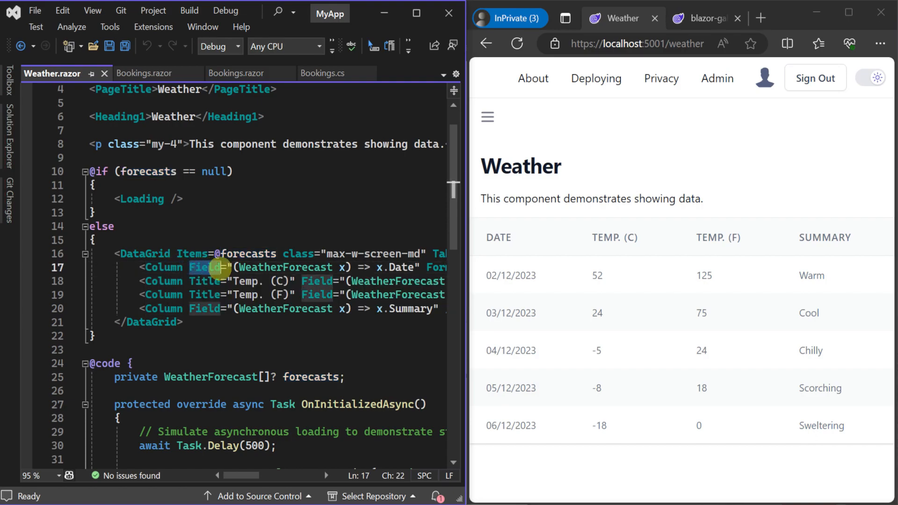
{"action": "scroll", "scroll_direction": "right", "scroll_amount": 3}
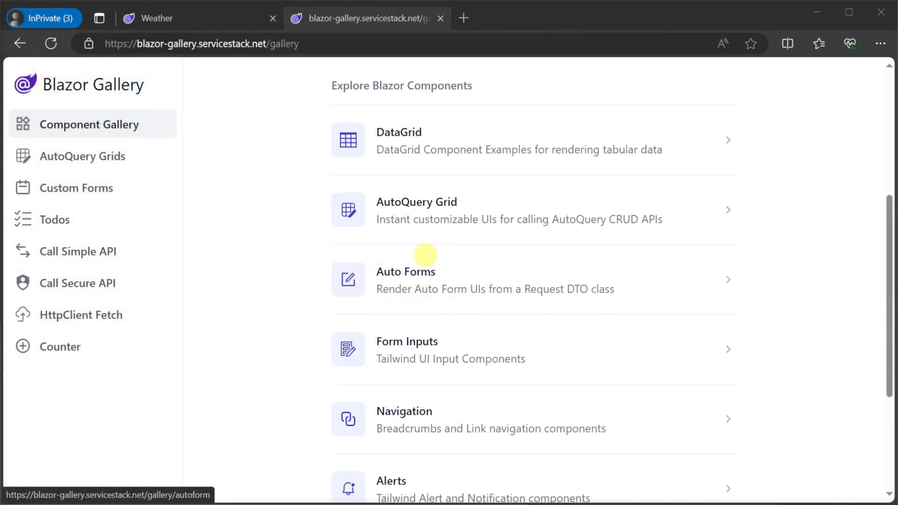
Browse the Auto Forms examples down to the AutoCreateForm Booking snippet.
{"action": "left_click", "coordinate": [406, 271]}
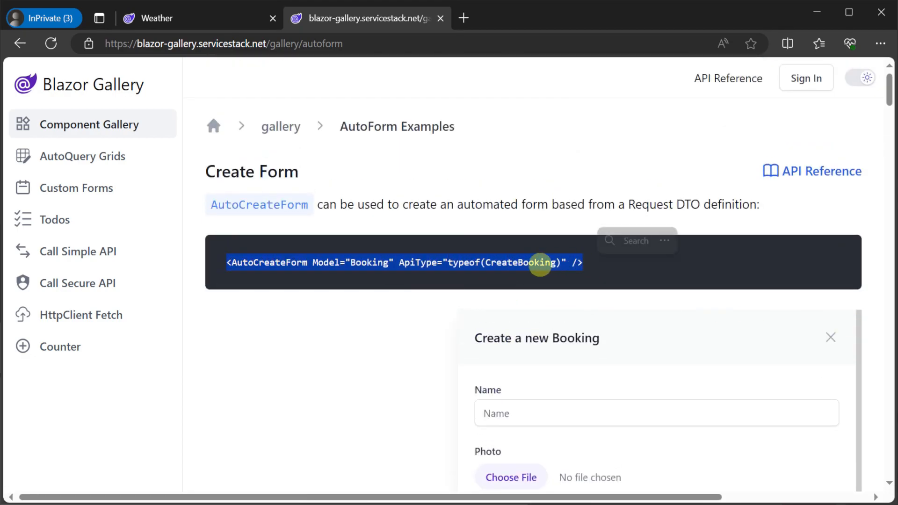
{"action": "scroll", "scroll_direction": "down", "scroll_amount": 3}
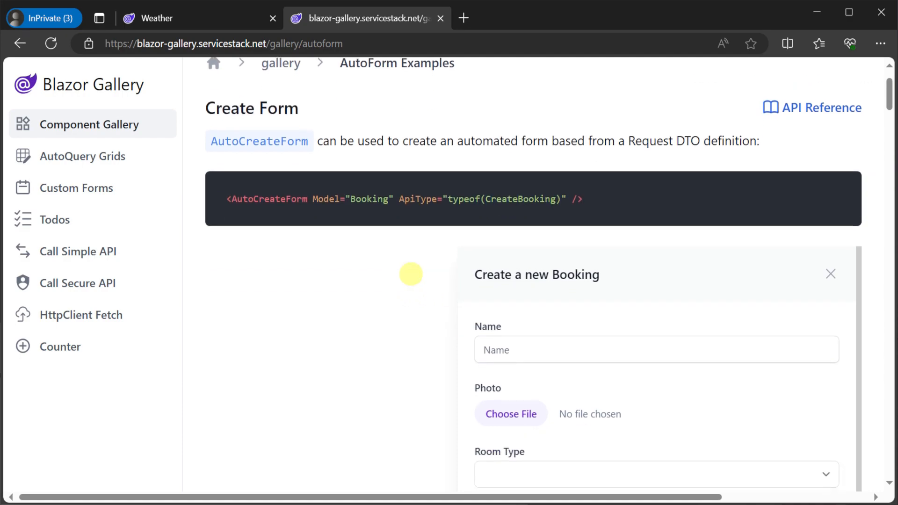
{"action": "scroll", "scroll_direction": "down", "scroll_amount": 3}
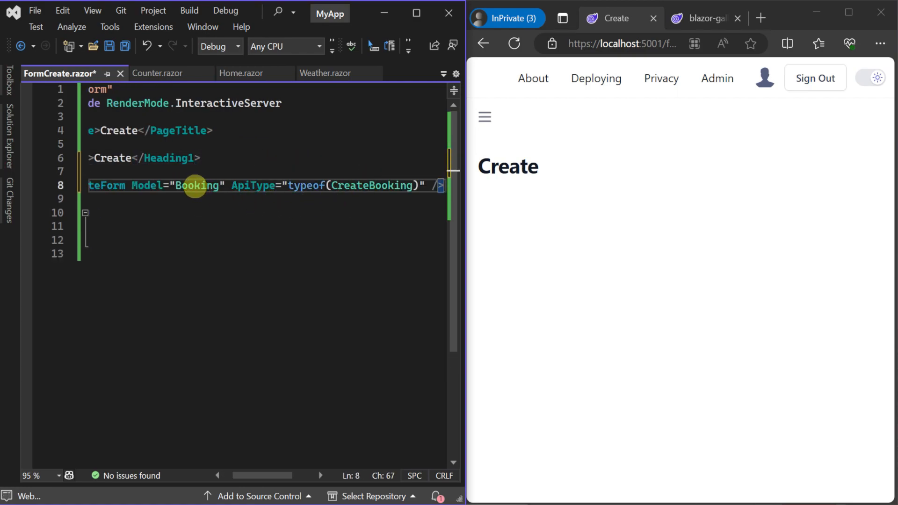
Hot-reload the Create page, try the new-booking form with room type Double, then select Model="Booking" to replace it.
{"action": "double_click", "coordinate": [370, 185]}
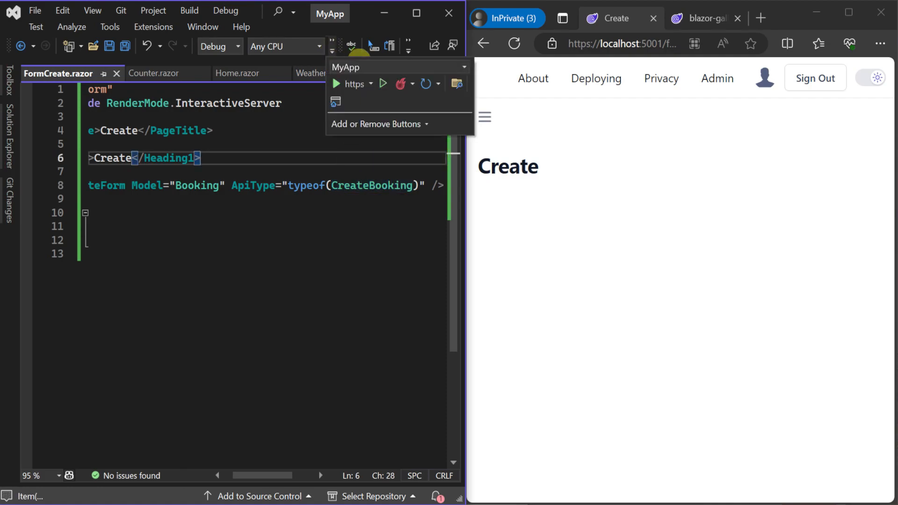
{"action": "left_click", "coordinate": [334, 213]}
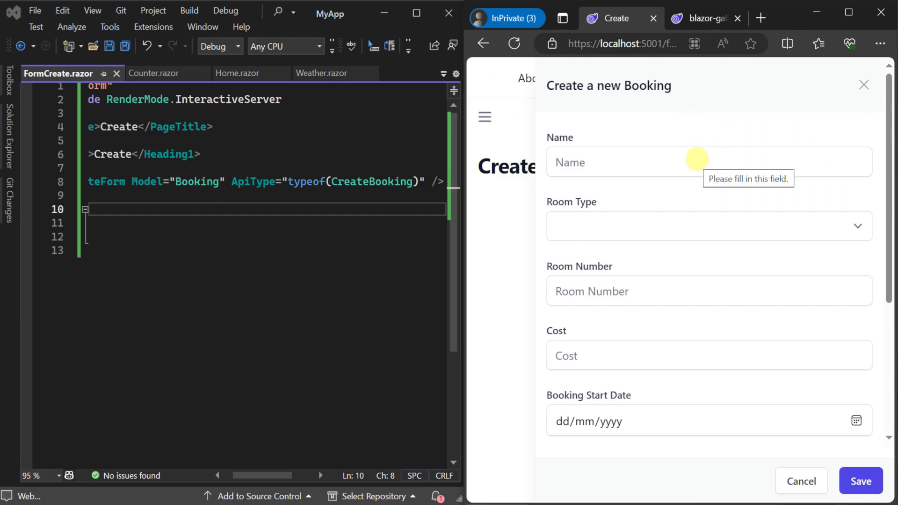
{"action": "left_click", "coordinate": [708, 225]}
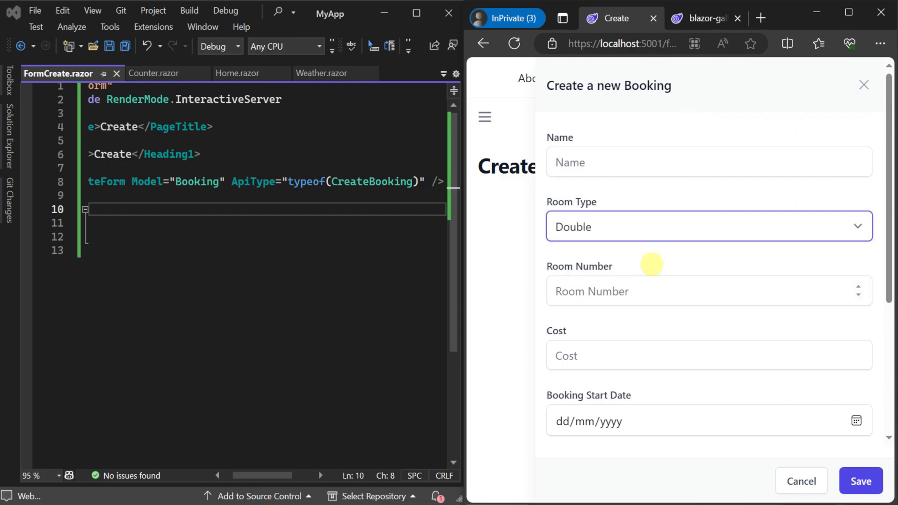
{"action": "left_click", "coordinate": [708, 356]}
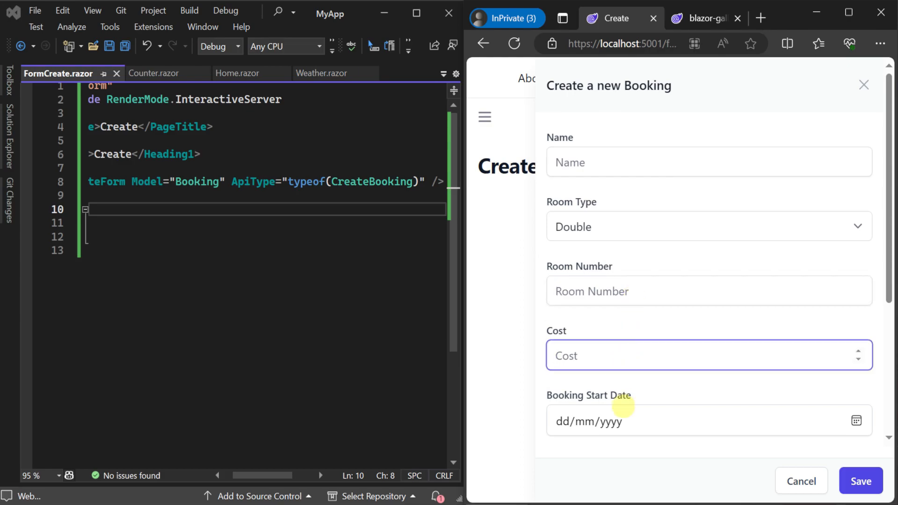
{"action": "double_click", "coordinate": [370, 182]}
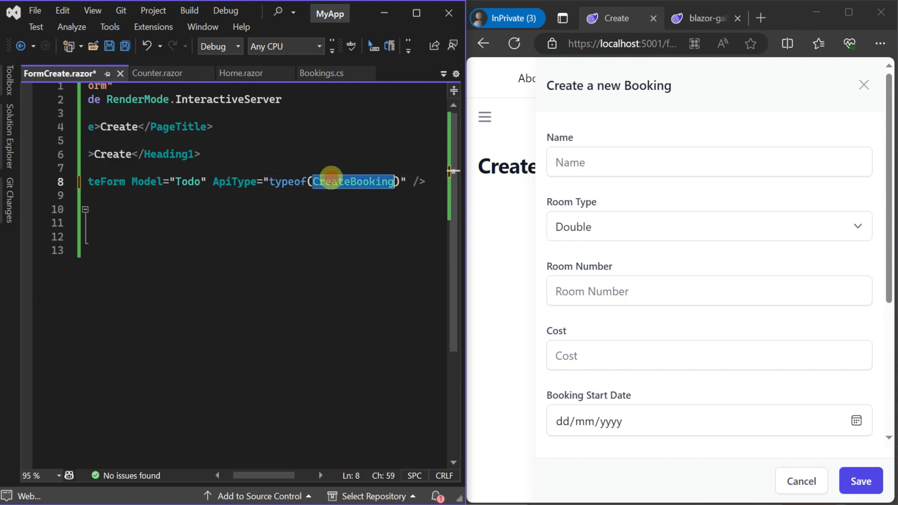
Switch the form to the CreateTodo API, add a 'Test' todo and check it in the Todos list.
{"action": "type", "text": "CreateTodo"}
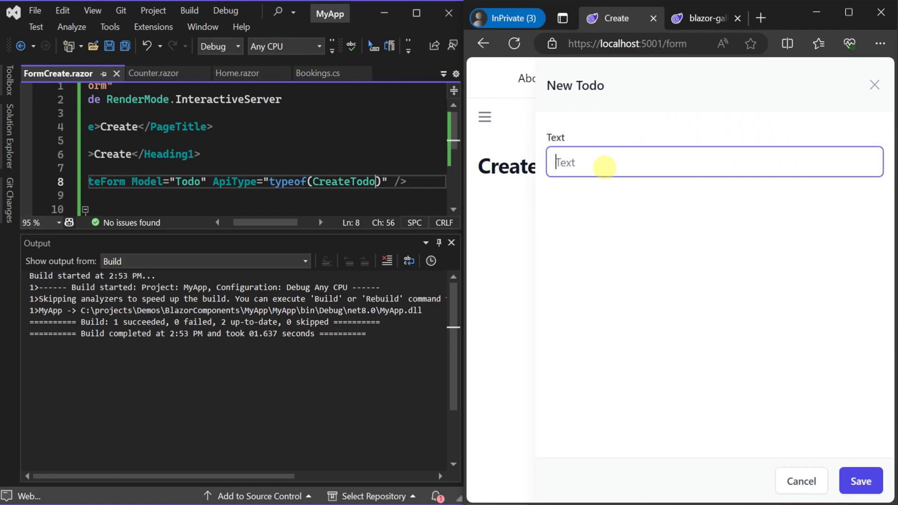
{"action": "type", "text": "Test"}
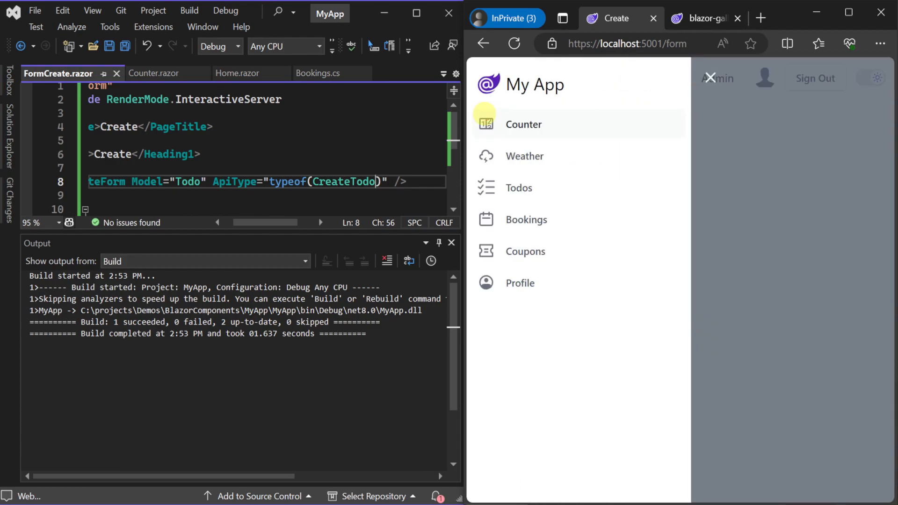
{"action": "left_click", "coordinate": [517, 187]}
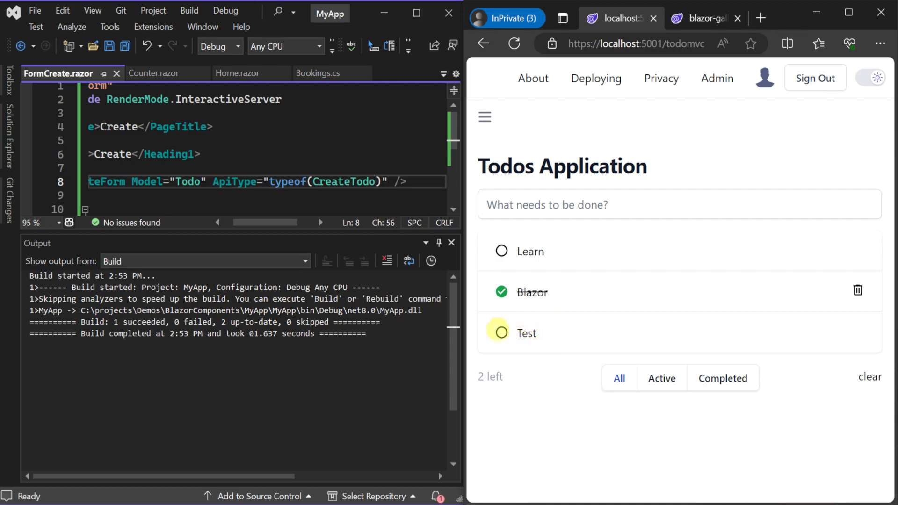
{"action": "mouse_move", "coordinate": [544, 329]}
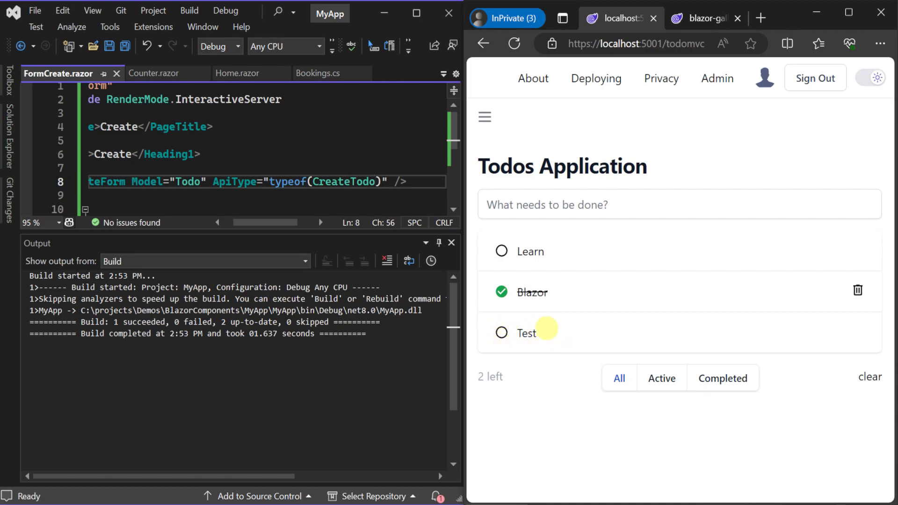
{"action": "left_click", "coordinate": [451, 242]}
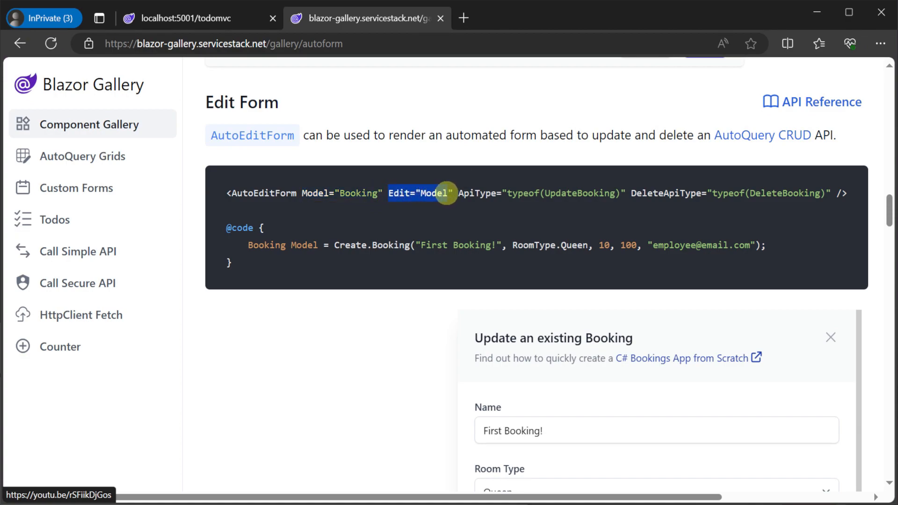
Examine the AutoEditForm's Edit="Model" binding and Update an existing Booking preview, then return to the app's Bookings page.
{"action": "double_click", "coordinate": [580, 193]}
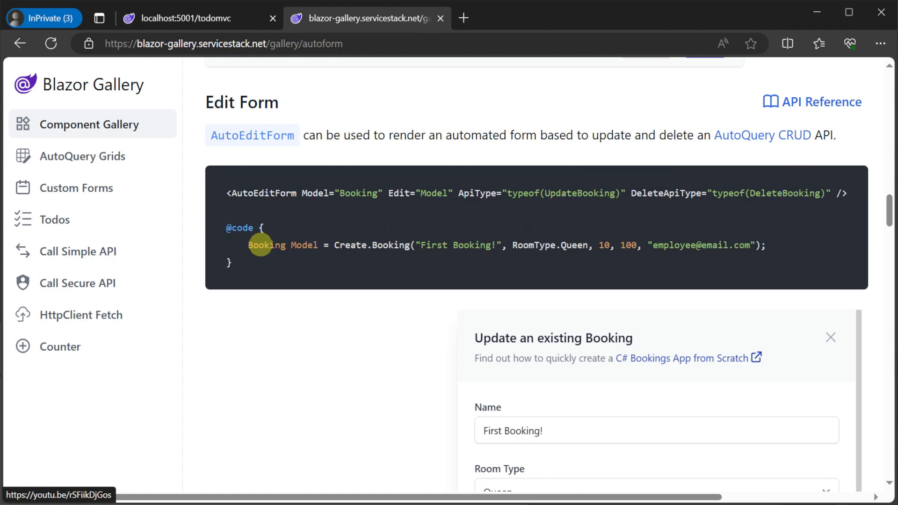
{"action": "double_click", "coordinate": [305, 244]}
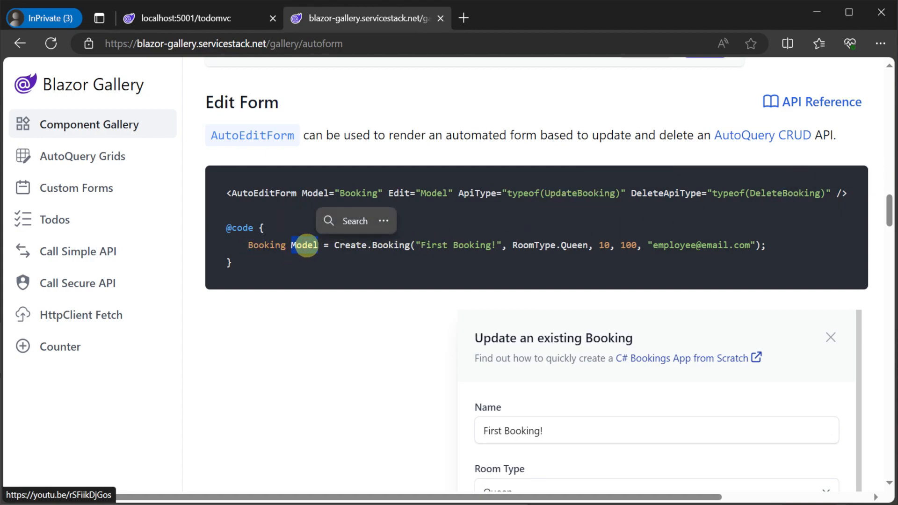
{"action": "mouse_move", "coordinate": [673, 255]}
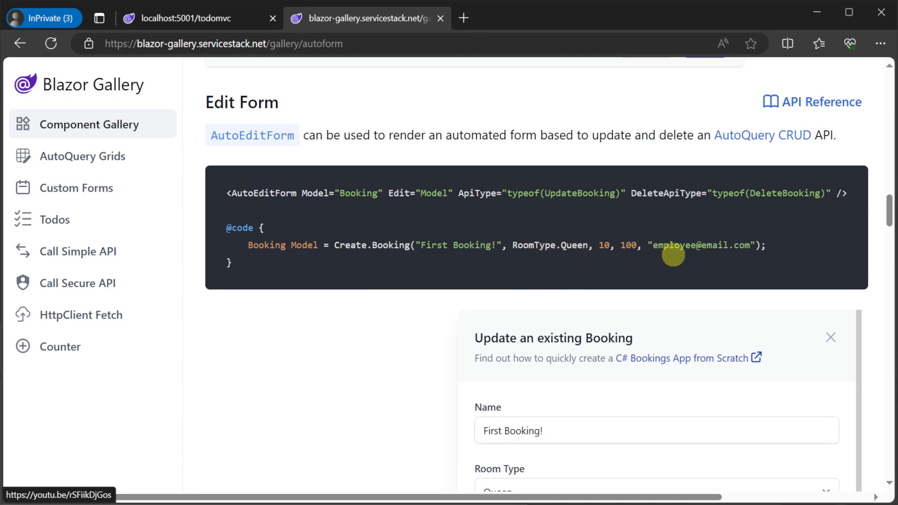
{"action": "scroll", "scroll_direction": "down", "scroll_amount": 3}
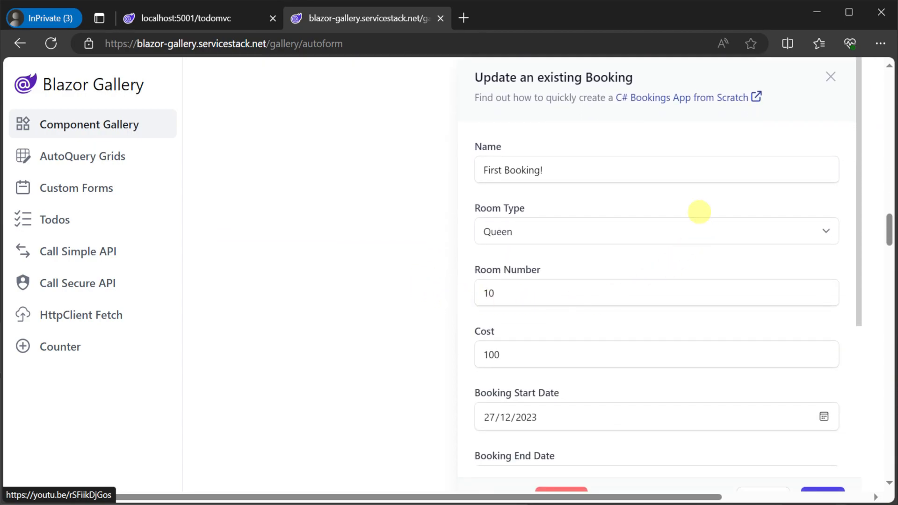
{"action": "scroll", "scroll_direction": "down", "scroll_amount": 3}
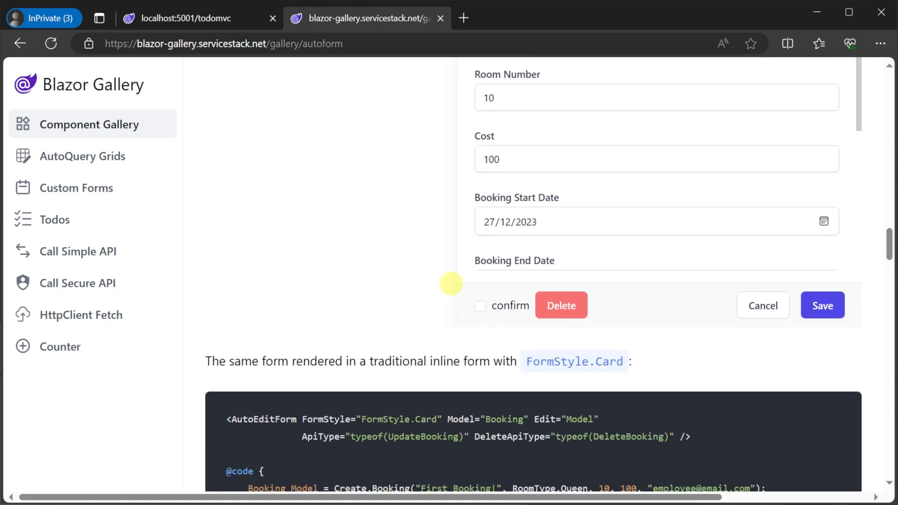
{"action": "left_click", "coordinate": [480, 306]}
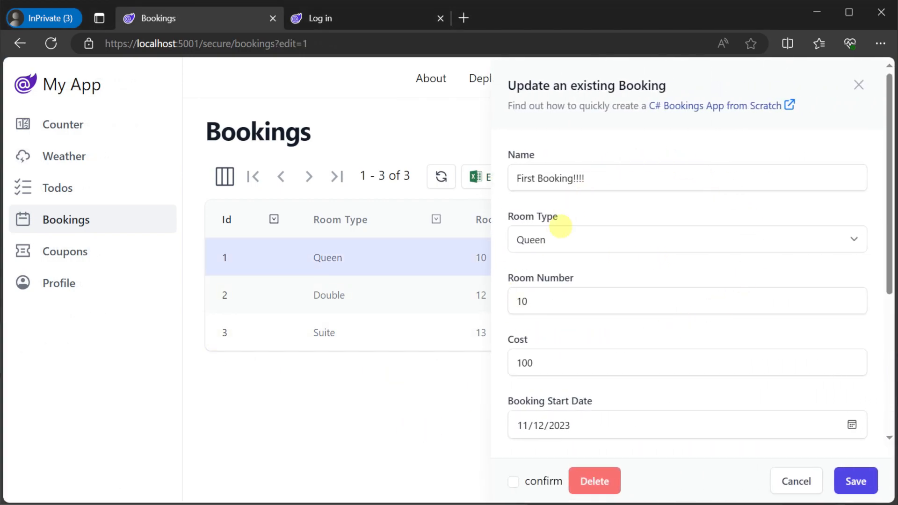
{"action": "mouse_move", "coordinate": [593, 362]}
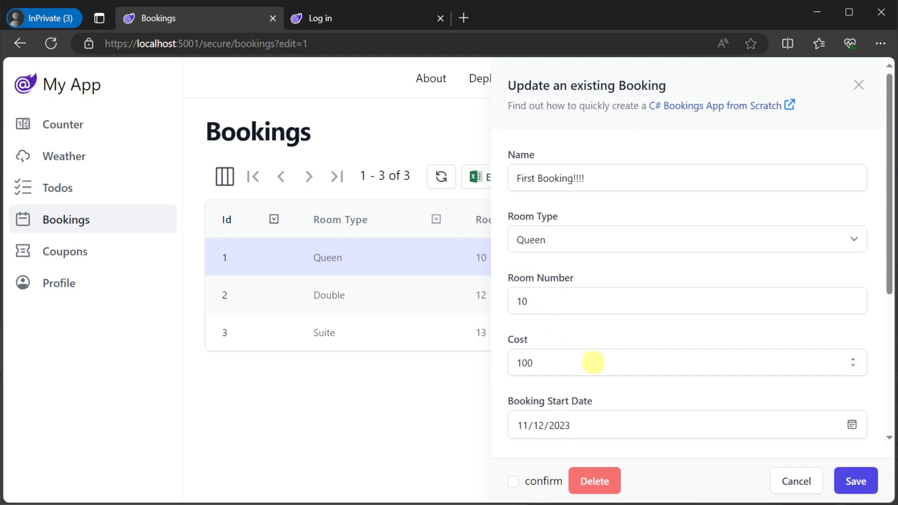
Browse the Blazor Gallery's Contacts Metadata AutoQuery grid examples.
{"action": "left_click", "coordinate": [366, 18]}
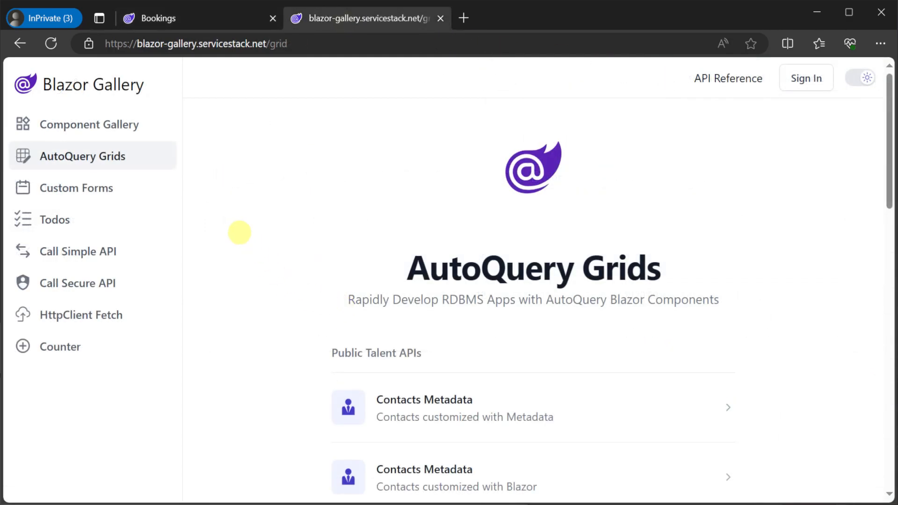
{"action": "left_click", "coordinate": [424, 400]}
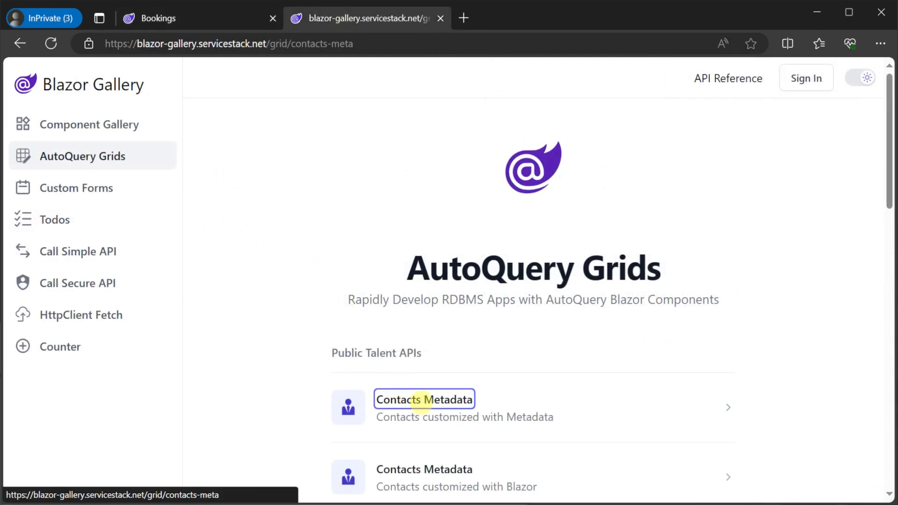
{"action": "left_click", "coordinate": [422, 400]}
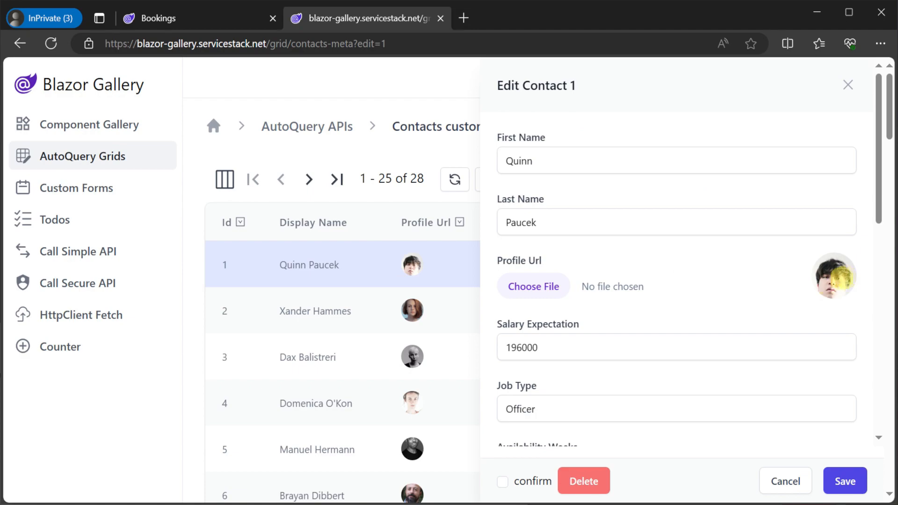
{"action": "scroll", "scroll_direction": "down", "scroll_amount": 3}
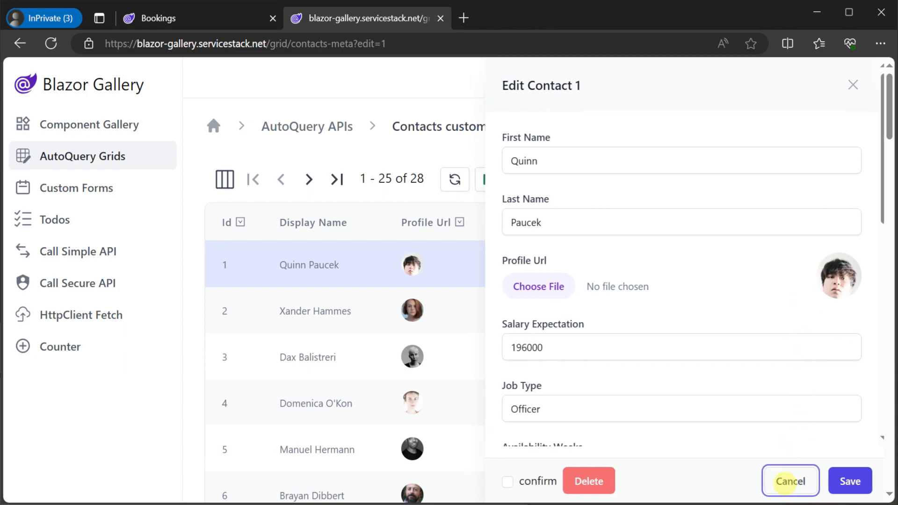
Cancel the edit forms for contacts 1 and 2, then navigate to /locode.
{"action": "left_click", "coordinate": [789, 481]}
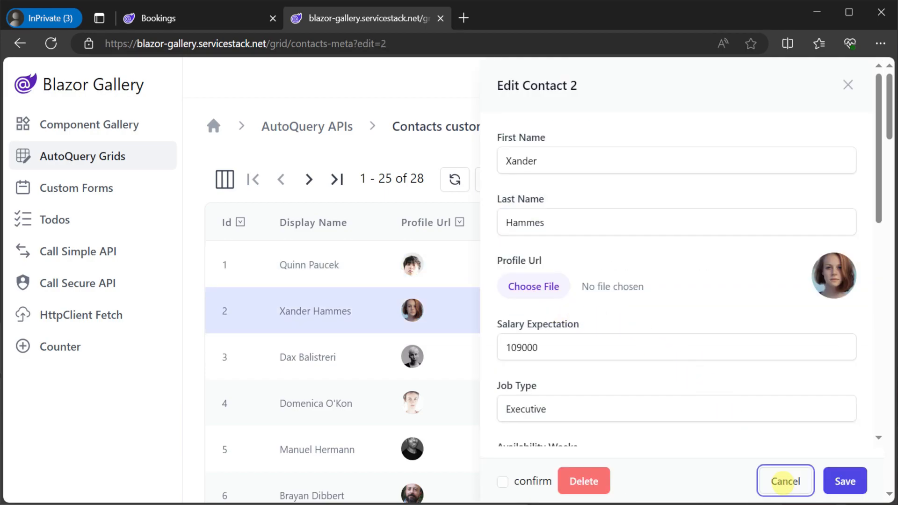
{"action": "left_click", "coordinate": [784, 481]}
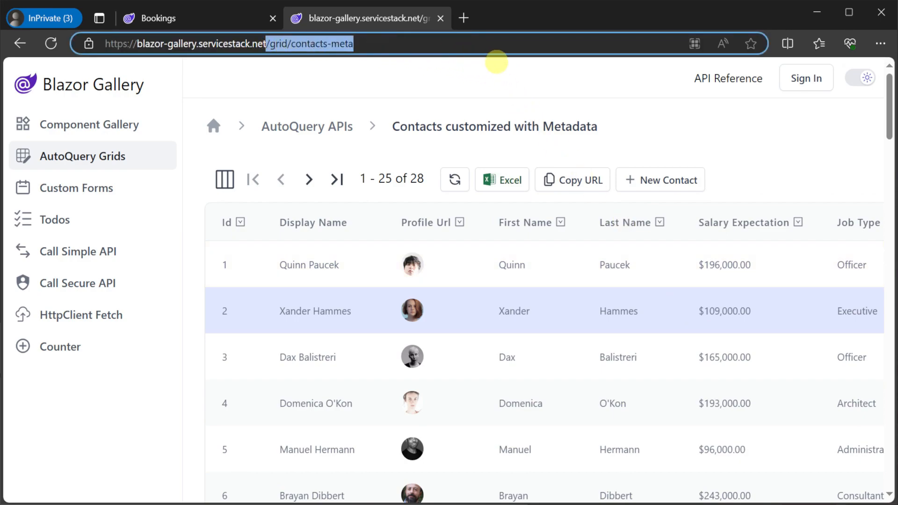
{"action": "type", "text": "/locode"}
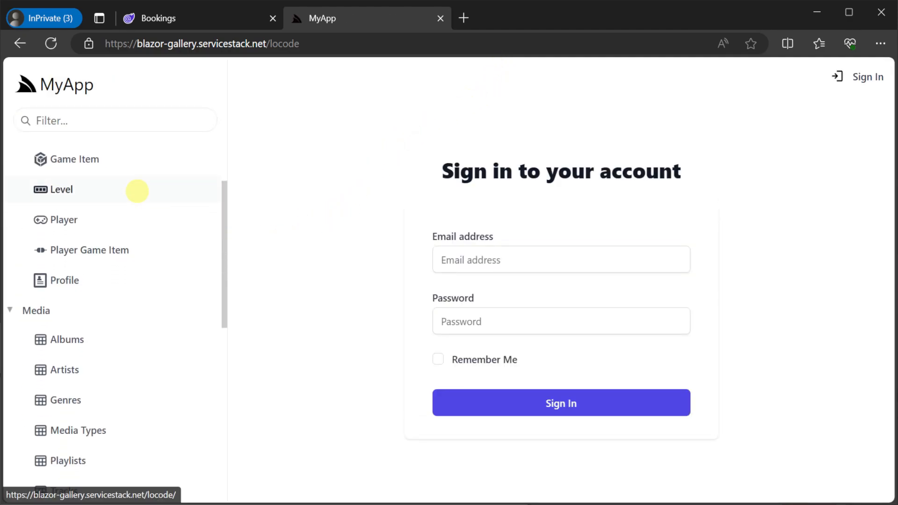
Open the Talent Contact table in Locode and scroll through the first contact's Update Contact form.
{"action": "scroll", "scroll_direction": "down", "scroll_amount": 3}
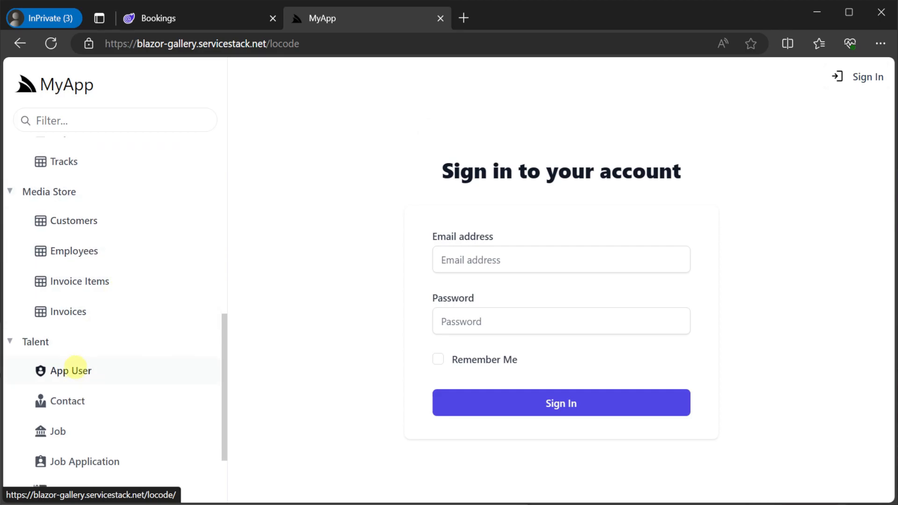
{"action": "left_click", "coordinate": [67, 400]}
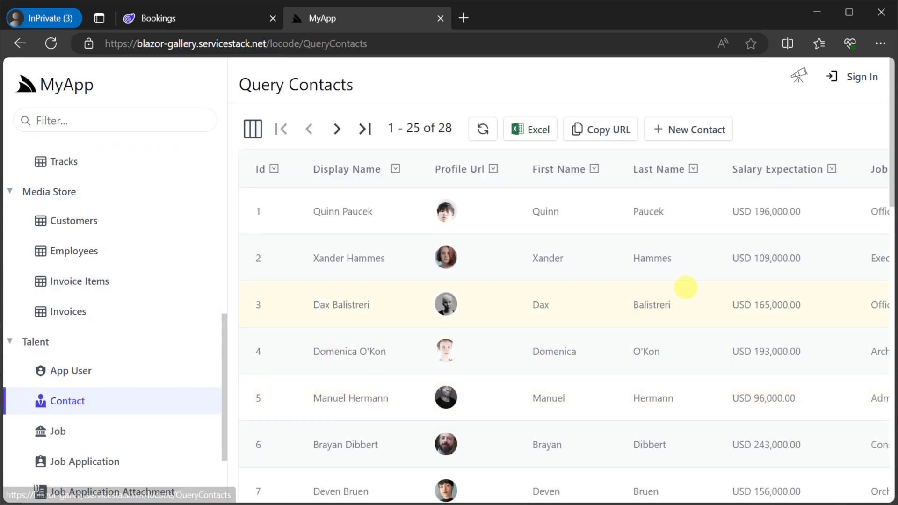
{"action": "mouse_move", "coordinate": [683, 326]}
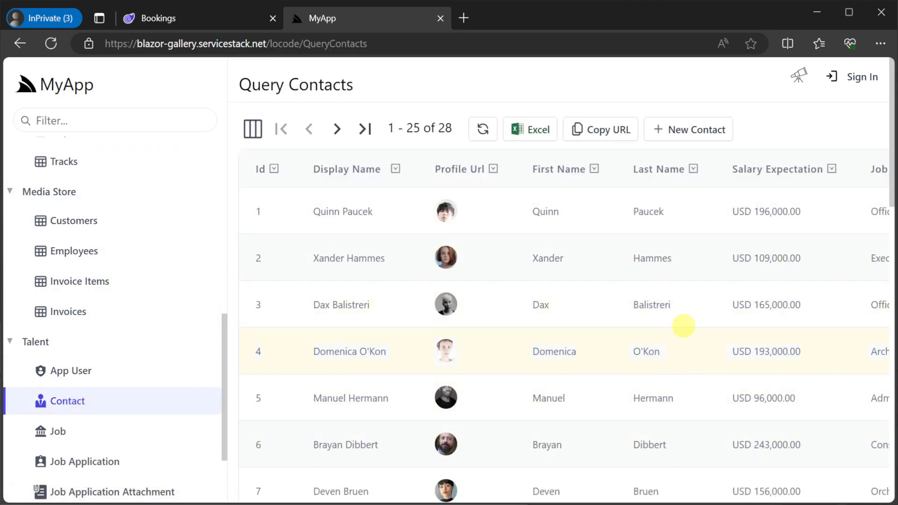
{"action": "mouse_move", "coordinate": [647, 211]}
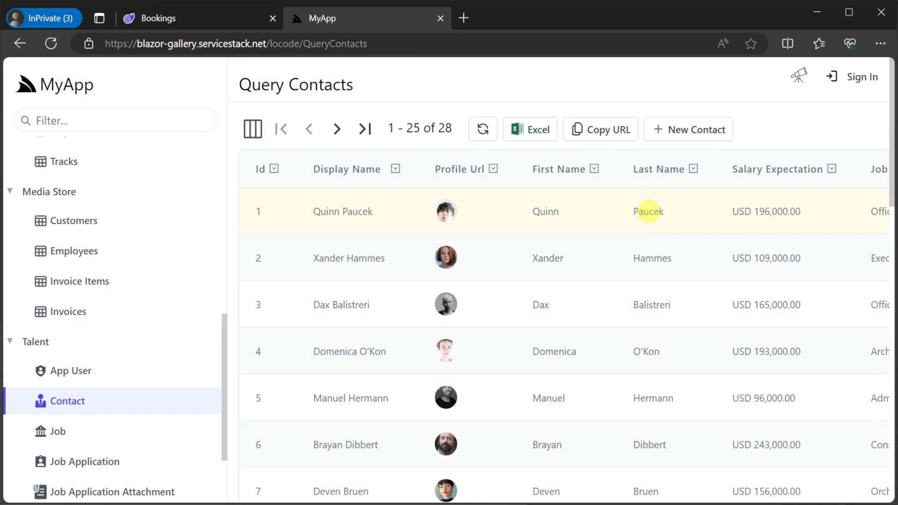
{"action": "left_click", "coordinate": [342, 212]}
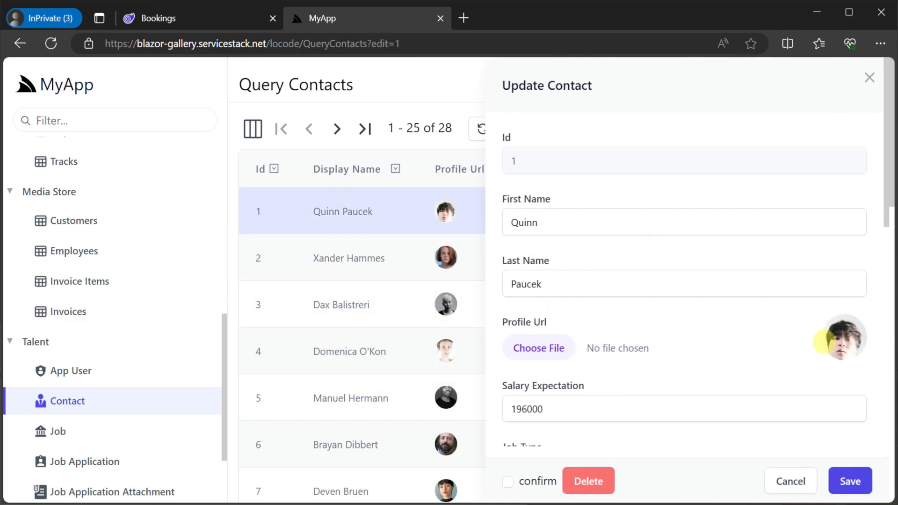
{"action": "scroll", "scroll_direction": "down", "scroll_amount": 3}
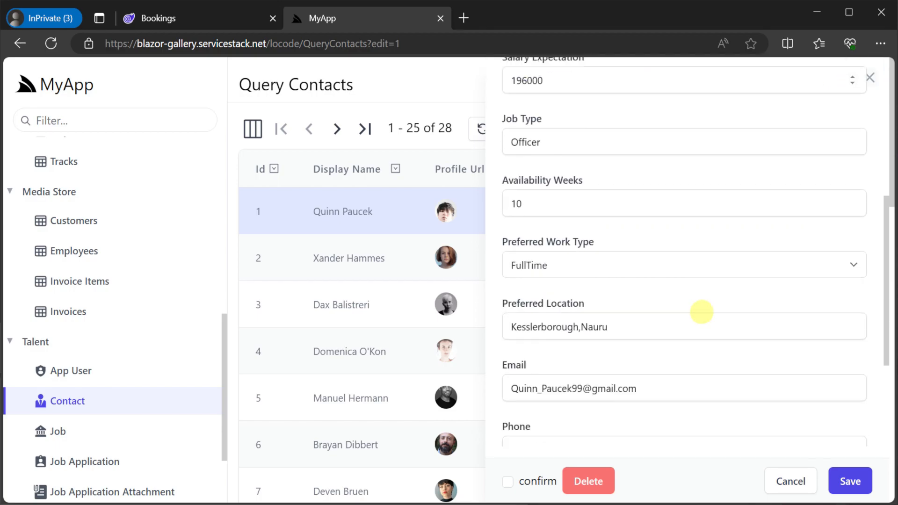
{"action": "scroll", "scroll_direction": "down", "scroll_amount": 3}
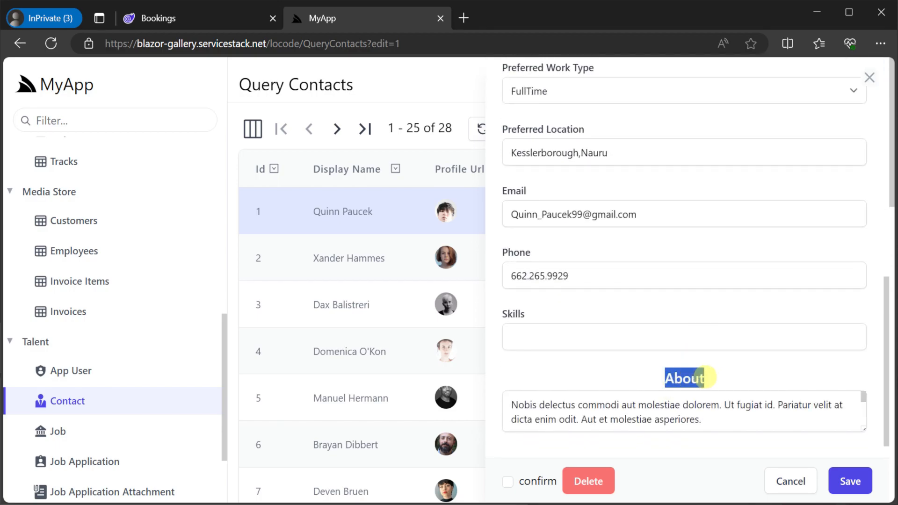
{"action": "left_click", "coordinate": [463, 17]}
{"action": "type", "text": "https://talent.locode.dev/dashboard"}
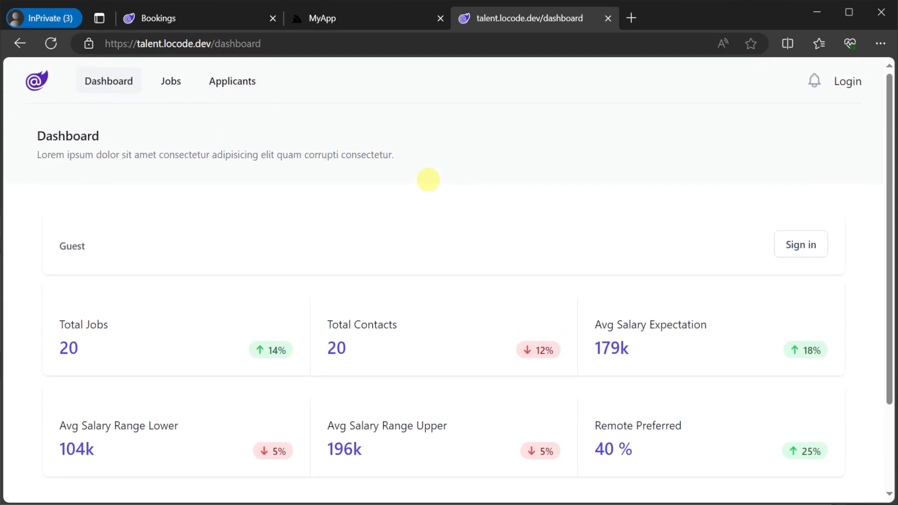
Browse the Jobs and Applicants lists, then open the Dynamic Mobility Supervisor posting's candidates.
{"action": "left_click", "coordinate": [170, 80]}
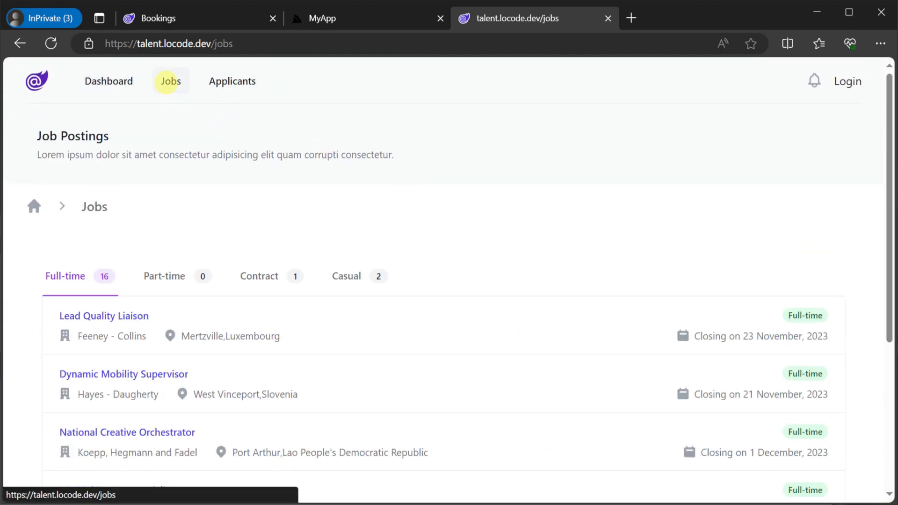
{"action": "scroll", "scroll_direction": "down", "scroll_amount": 3}
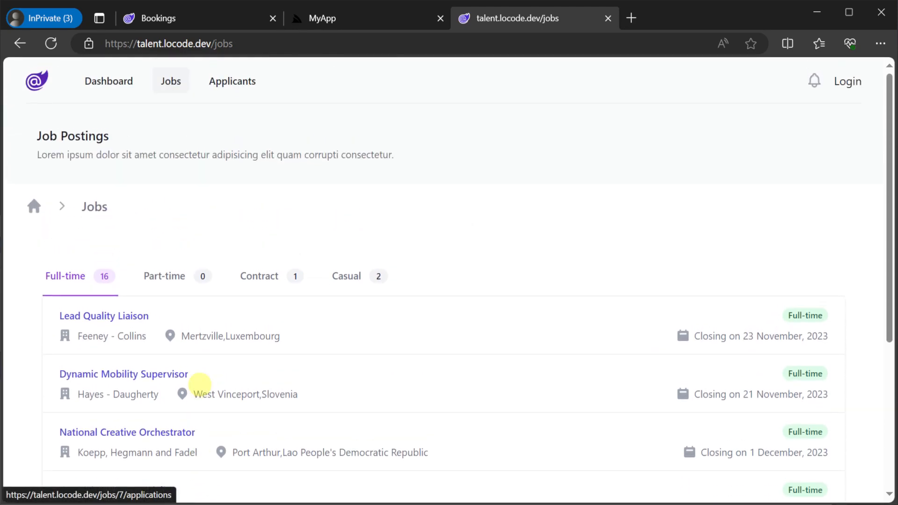
{"action": "left_click", "coordinate": [232, 80]}
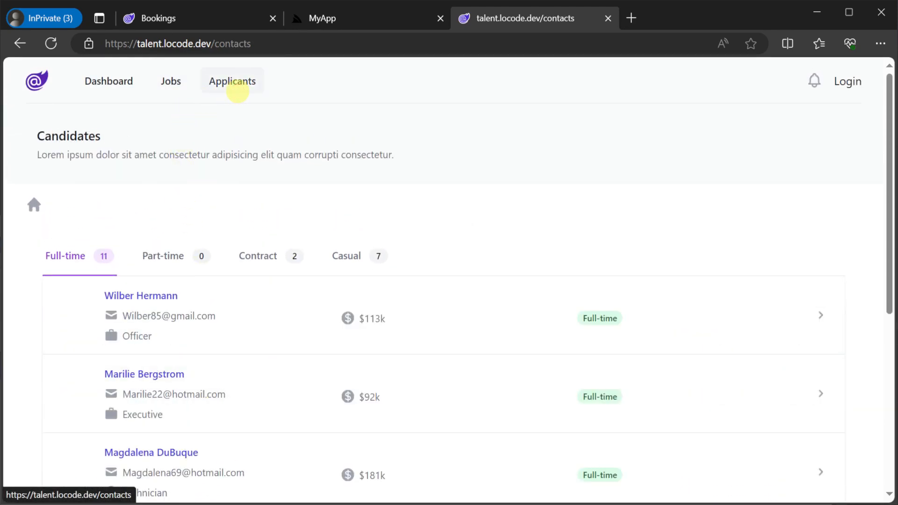
{"action": "scroll", "scroll_direction": "down", "scroll_amount": 3}
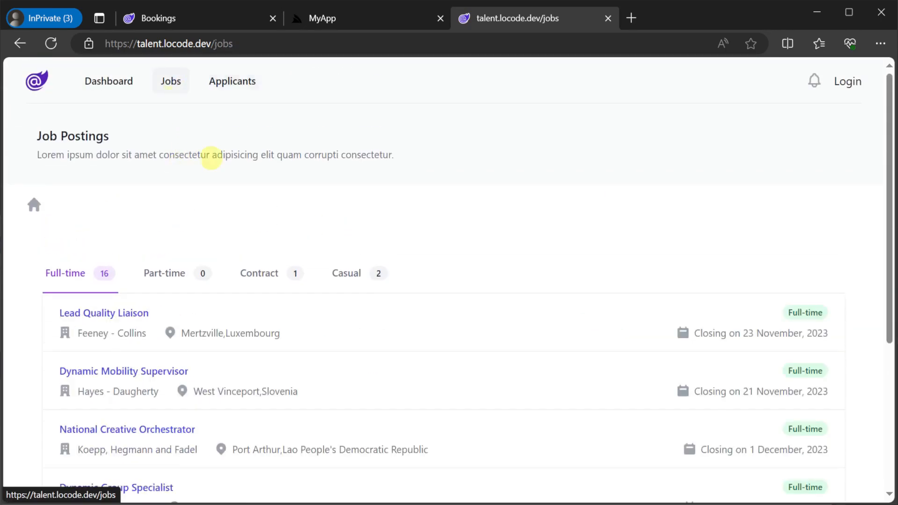
{"action": "left_click", "coordinate": [124, 371]}
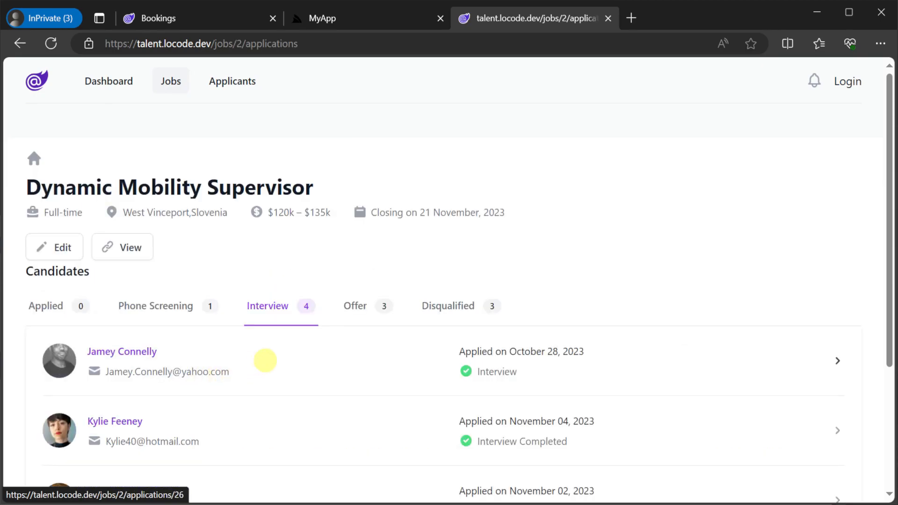
{"action": "left_click", "coordinate": [155, 307]}
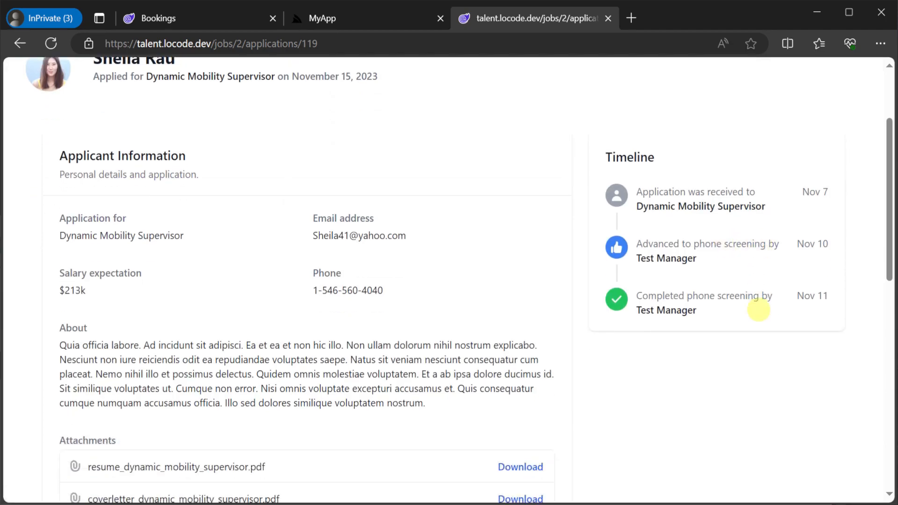
{"action": "scroll", "scroll_direction": "up", "scroll_amount": 3}
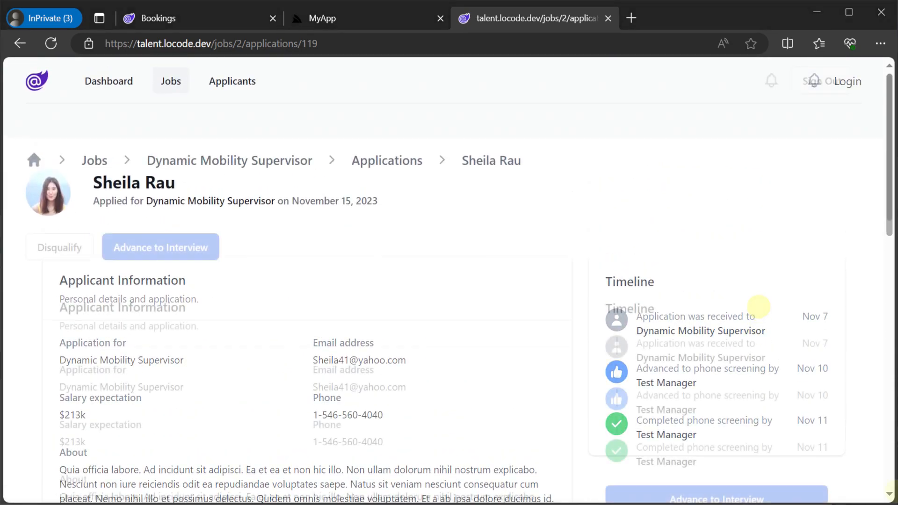
{"action": "scroll", "scroll_direction": "down", "scroll_amount": 3}
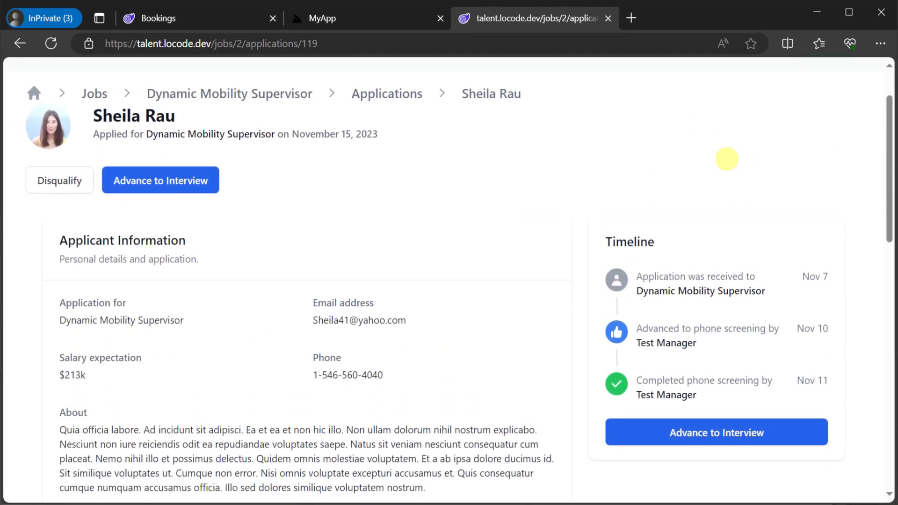
{"action": "left_click", "coordinate": [160, 179]}
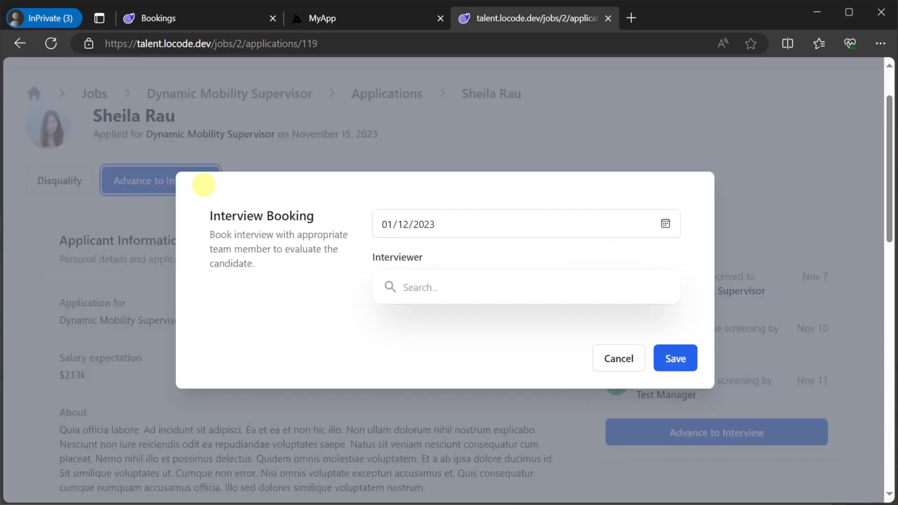
{"action": "left_click", "coordinate": [524, 287]}
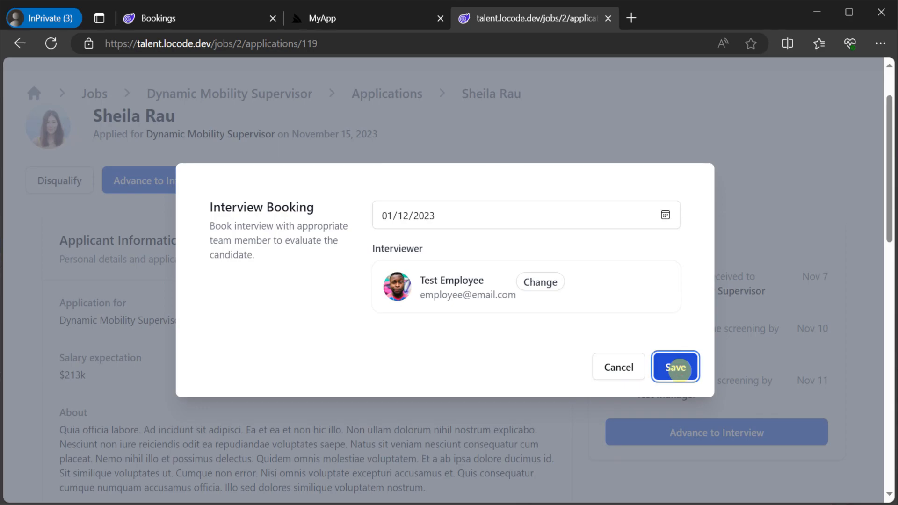
{"action": "left_click", "coordinate": [675, 366]}
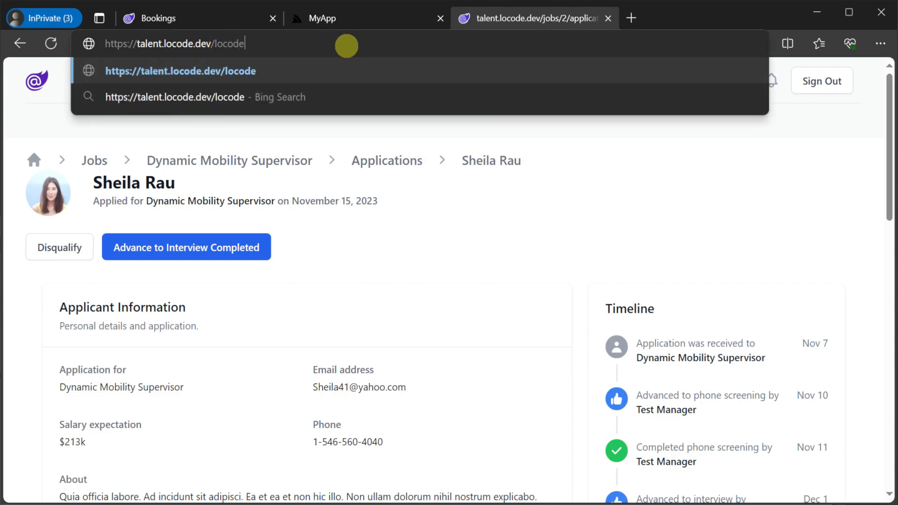
Load talent.locode.dev/locode, browse the Job Offer grid, open offer 4 and cancel the New JobOffer form.
{"action": "key", "text": "Enter"}
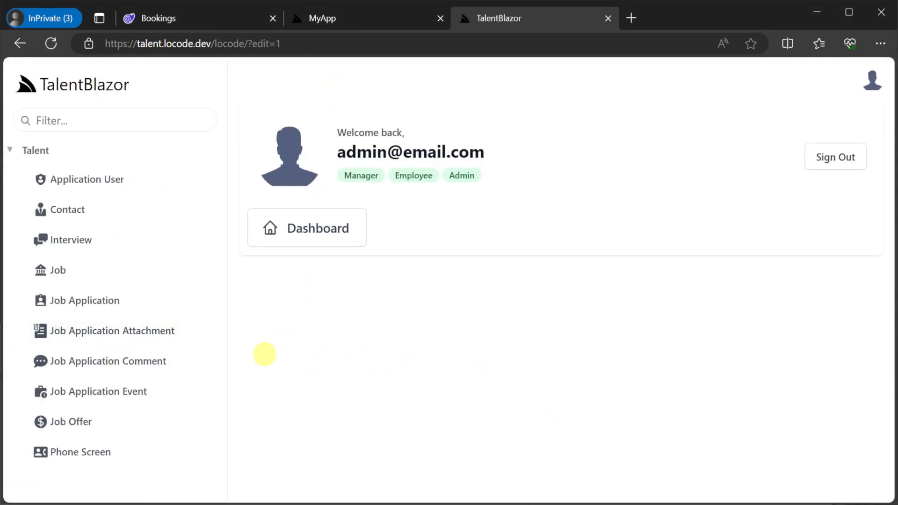
{"action": "left_click", "coordinate": [70, 422]}
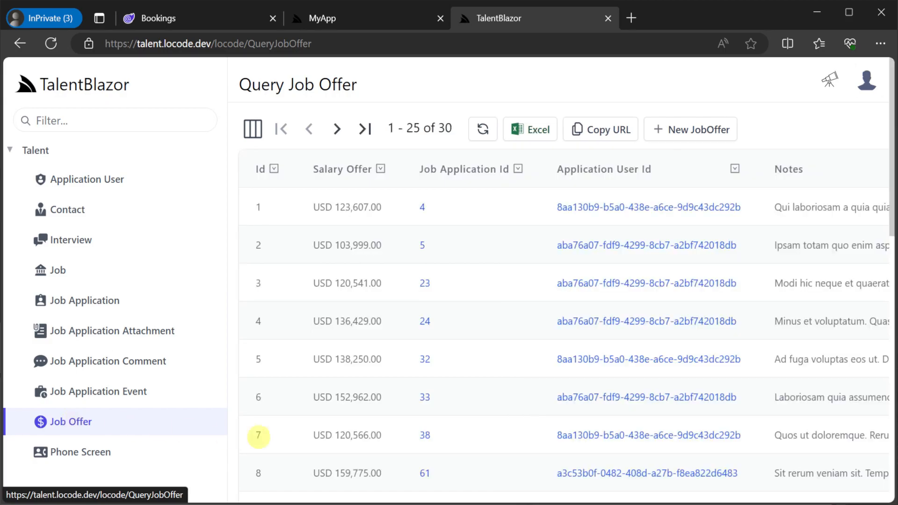
{"action": "scroll", "scroll_direction": "down", "scroll_amount": 3}
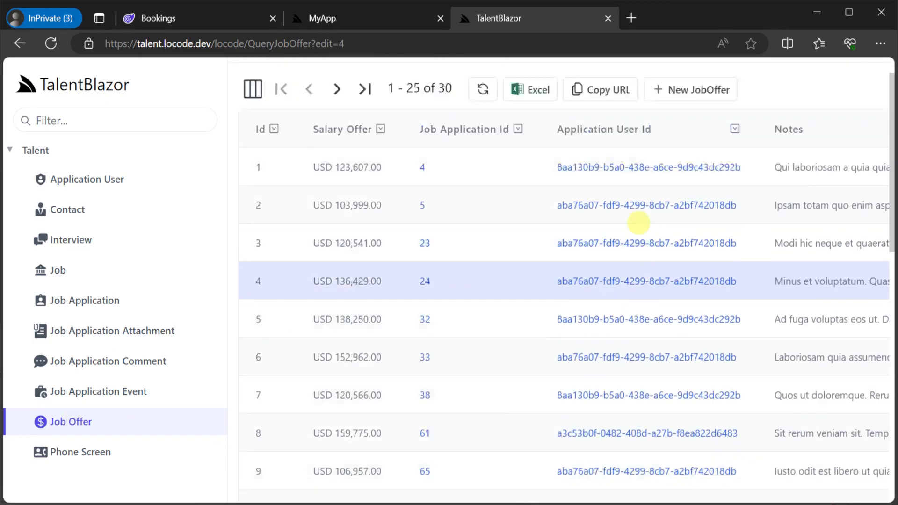
{"action": "left_click", "coordinate": [690, 90]}
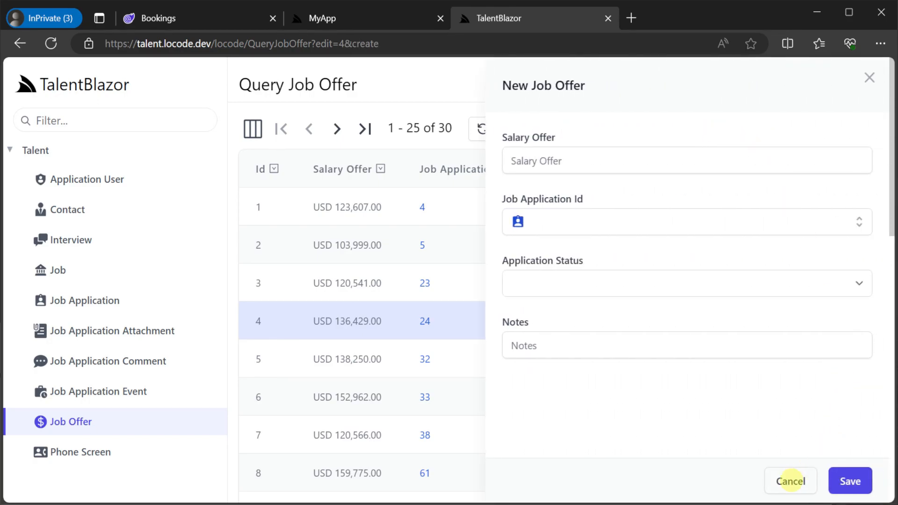
{"action": "left_click", "coordinate": [686, 222]}
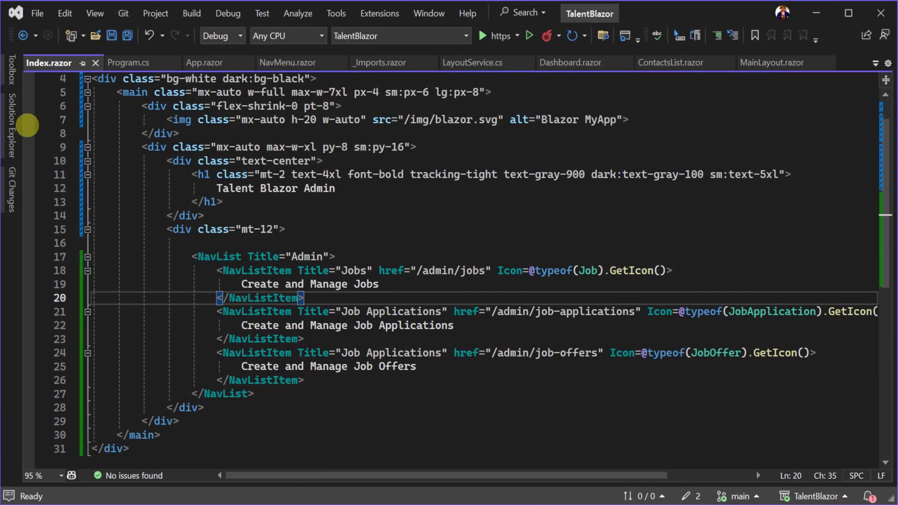
Review the Admin pages in Solution Explorer and enter 'admin' on the app's login page.
{"action": "left_click", "coordinate": [9, 77]}
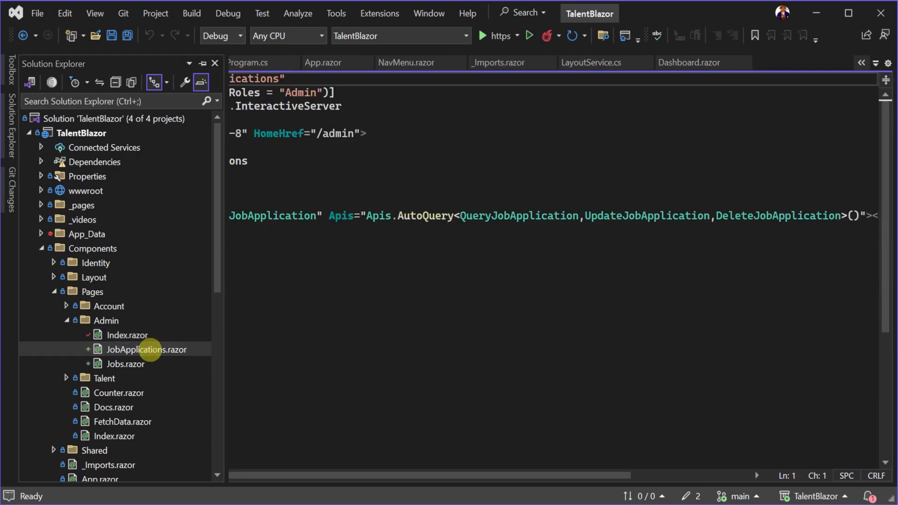
{"action": "type", "text": "admin"}
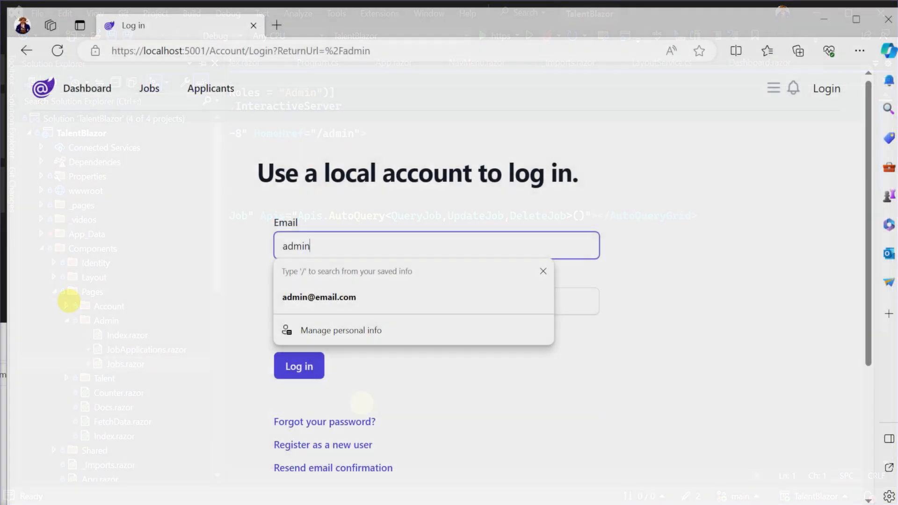
Sign in with the saved admin account and browse the Jobs admin grid.
{"action": "left_click", "coordinate": [298, 366]}
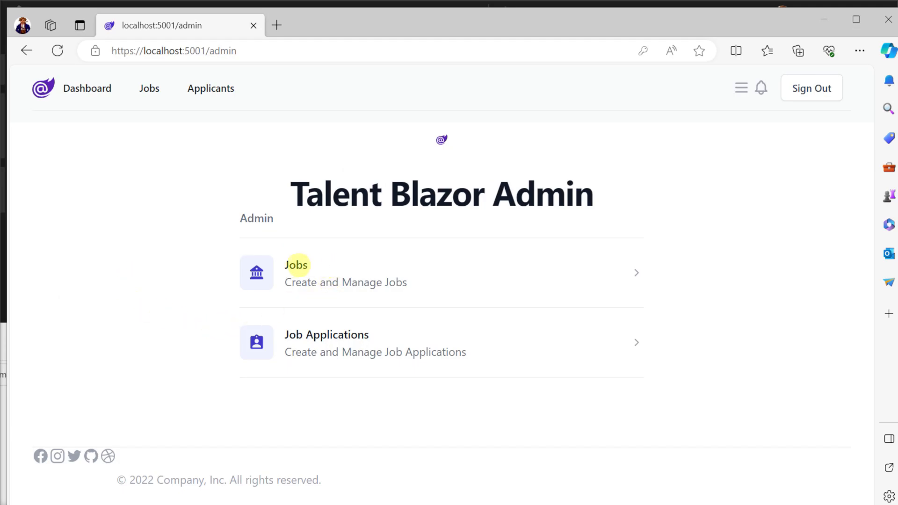
{"action": "left_click", "coordinate": [296, 273]}
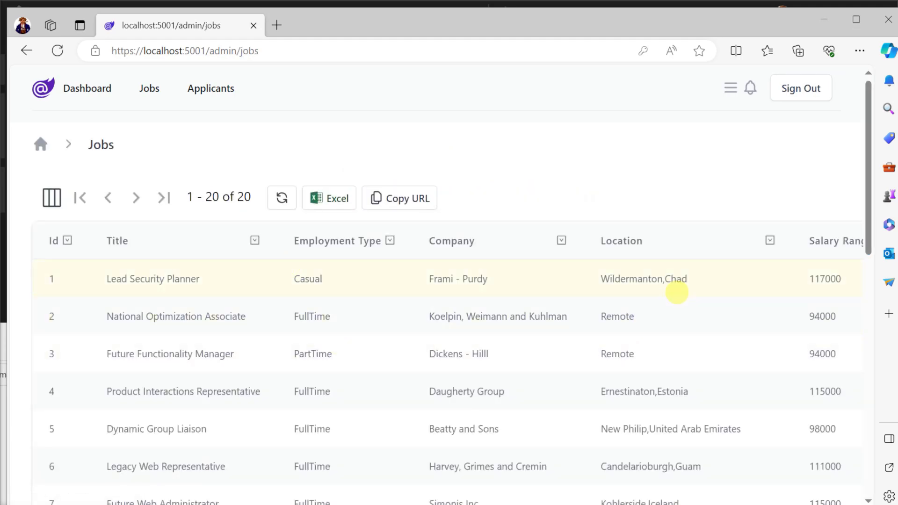
{"action": "scroll", "scroll_direction": "down", "scroll_amount": 3}
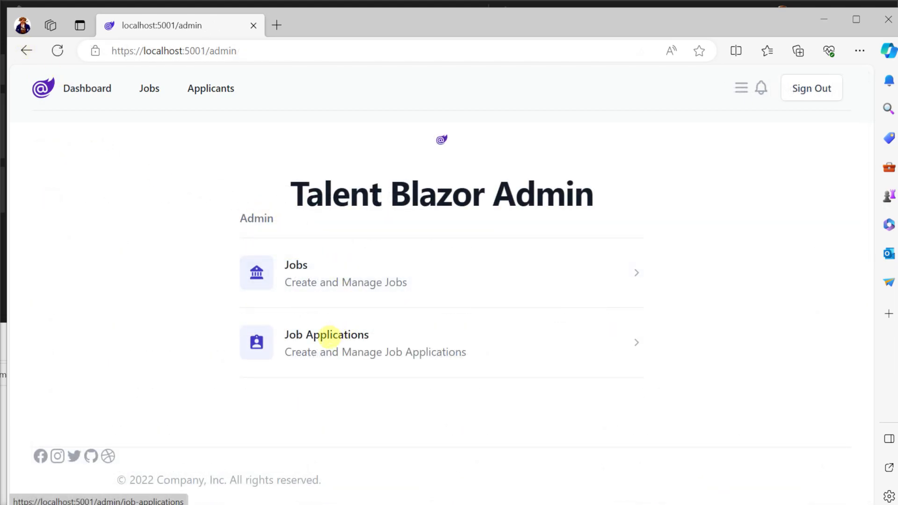
Browse the Job Applications grid, open application 2 for editing and cancel without saving.
{"action": "left_click", "coordinate": [326, 342]}
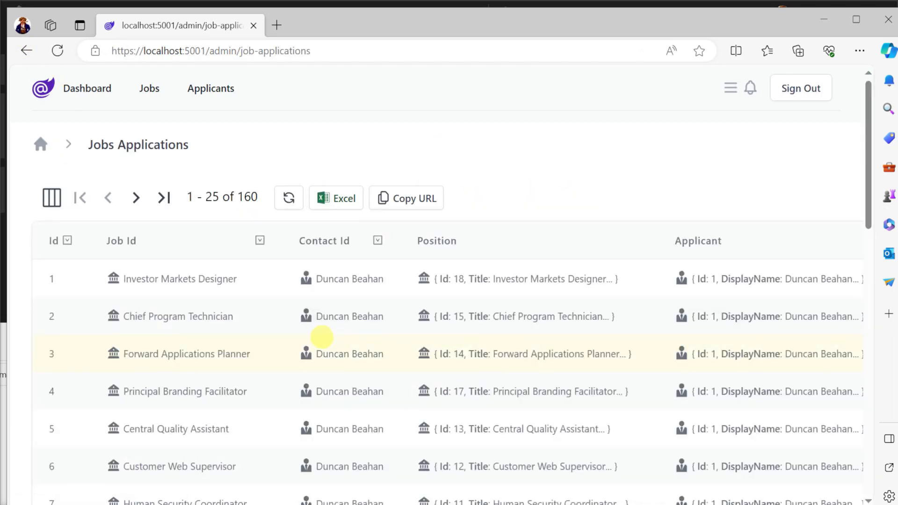
{"action": "left_click", "coordinate": [178, 316]}
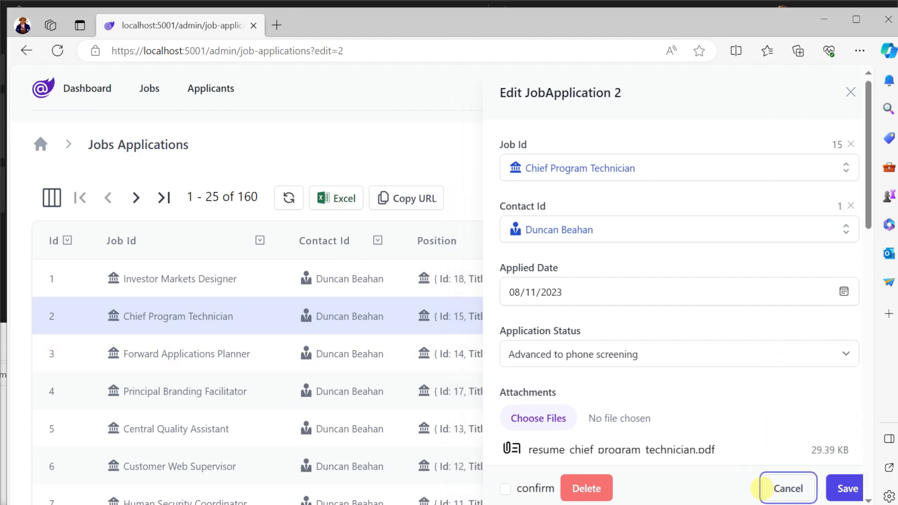
{"action": "left_click", "coordinate": [788, 489]}
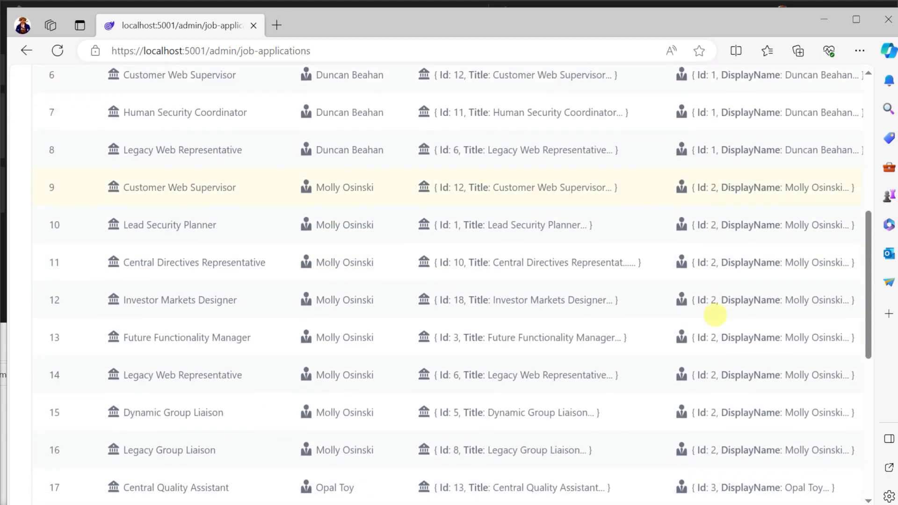
{"action": "scroll", "scroll_direction": "up", "scroll_amount": 3}
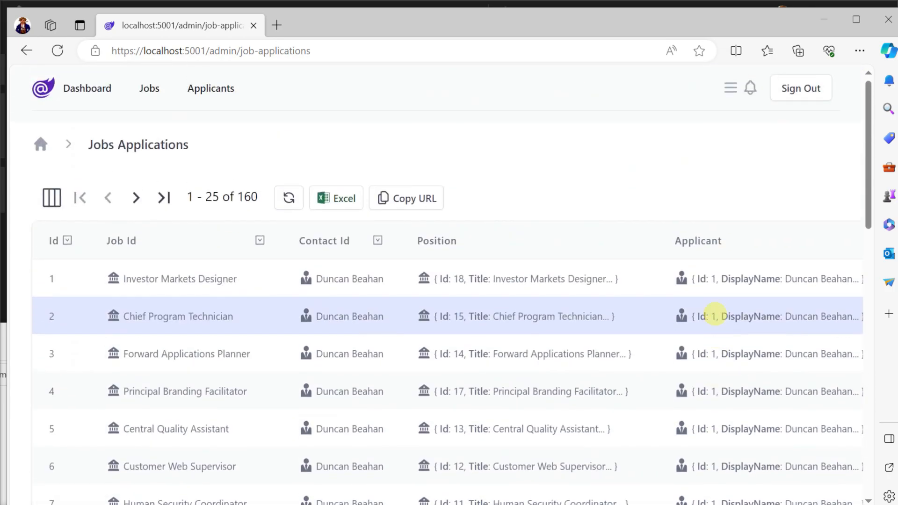